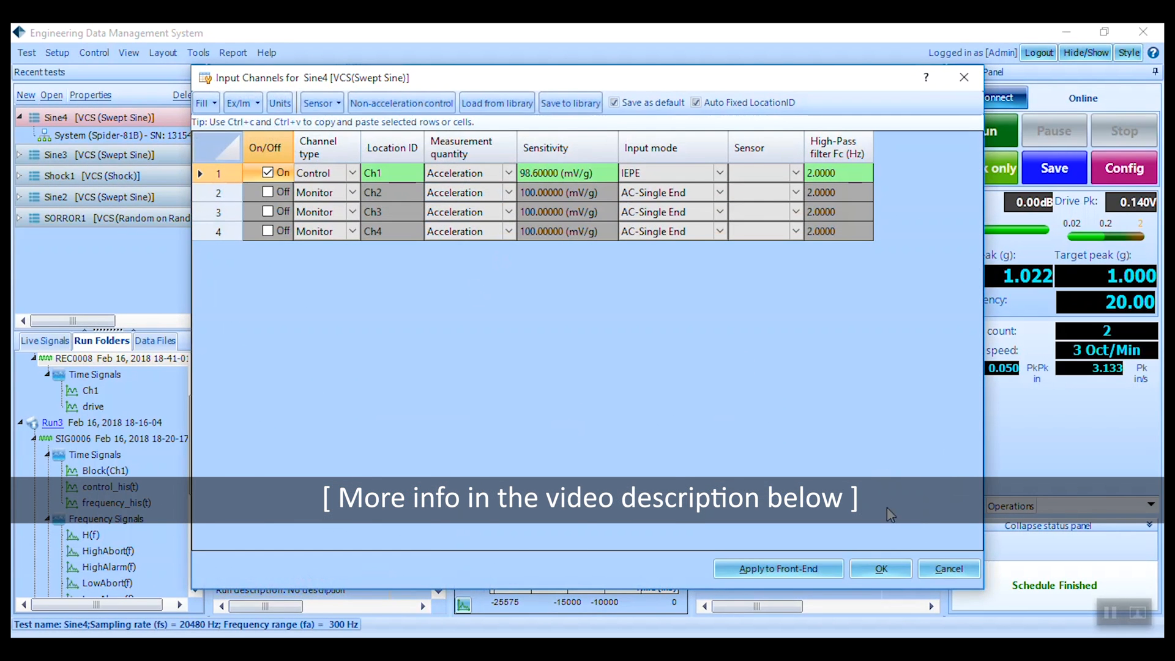
Review the Measured Signals setup from the Setup menu and close it with OK.
click(57, 53)
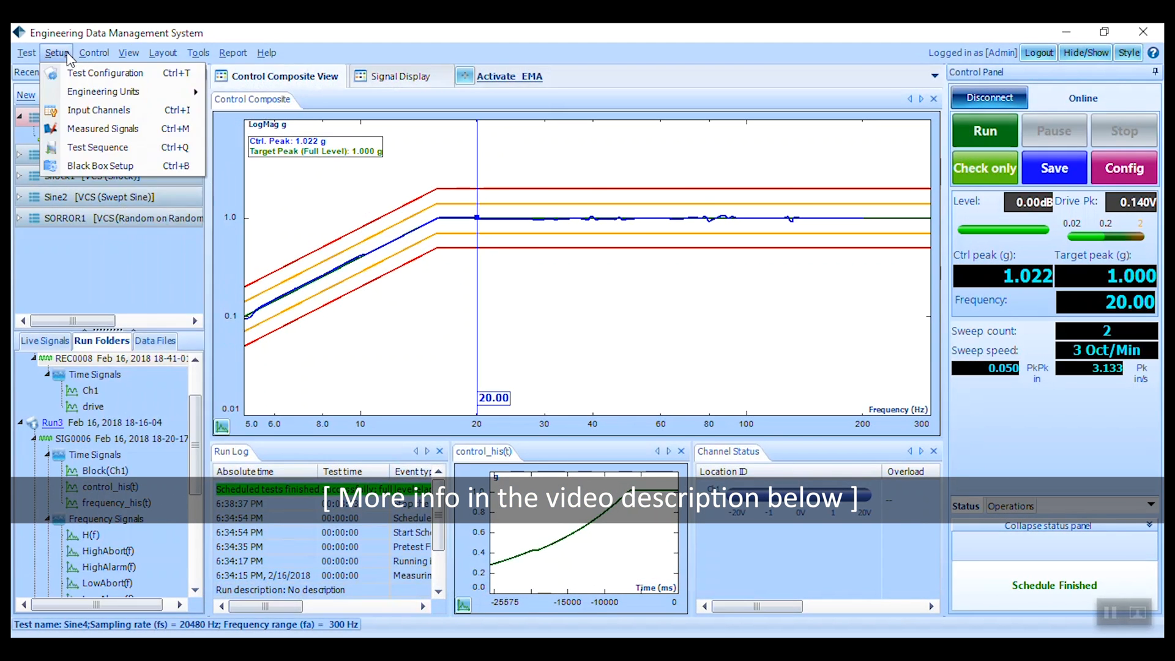
click(103, 128)
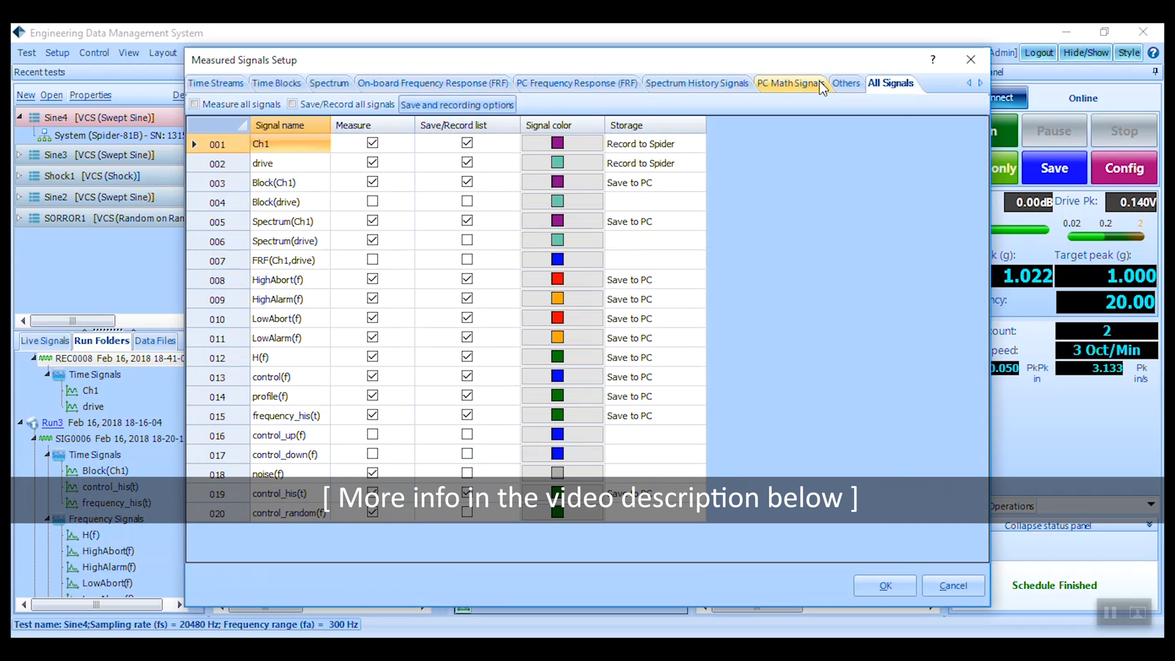
click(884, 585)
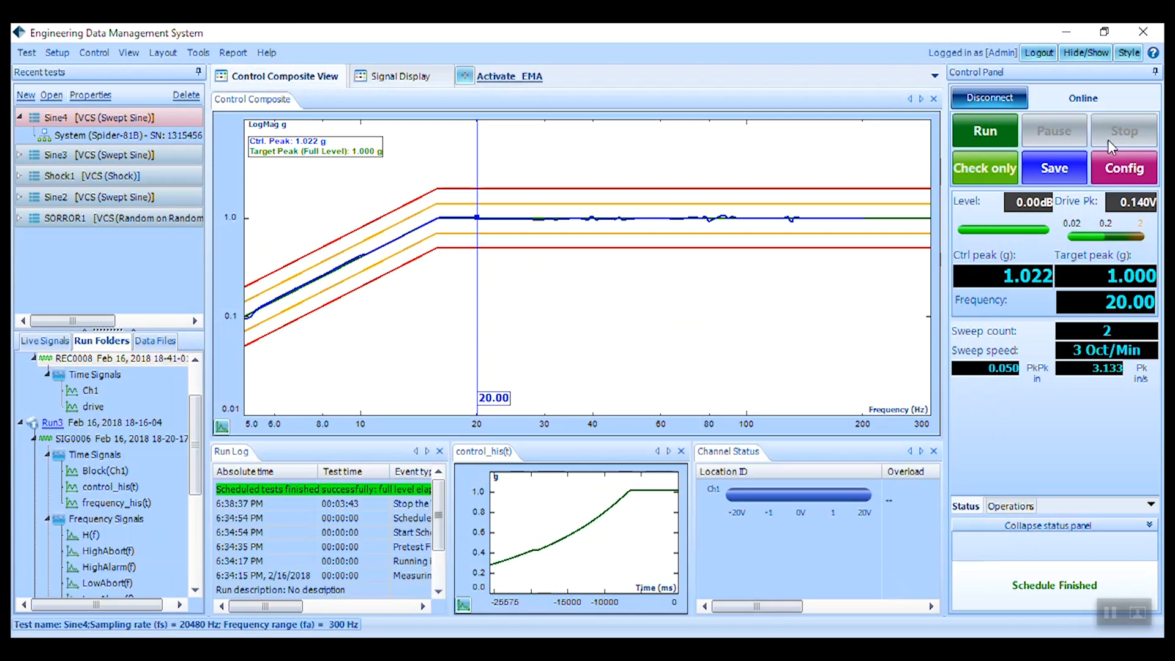
Open the Sine4 configuration and browse its Shaker parameters, Test profile and Miscellaneous pages.
click(1123, 168)
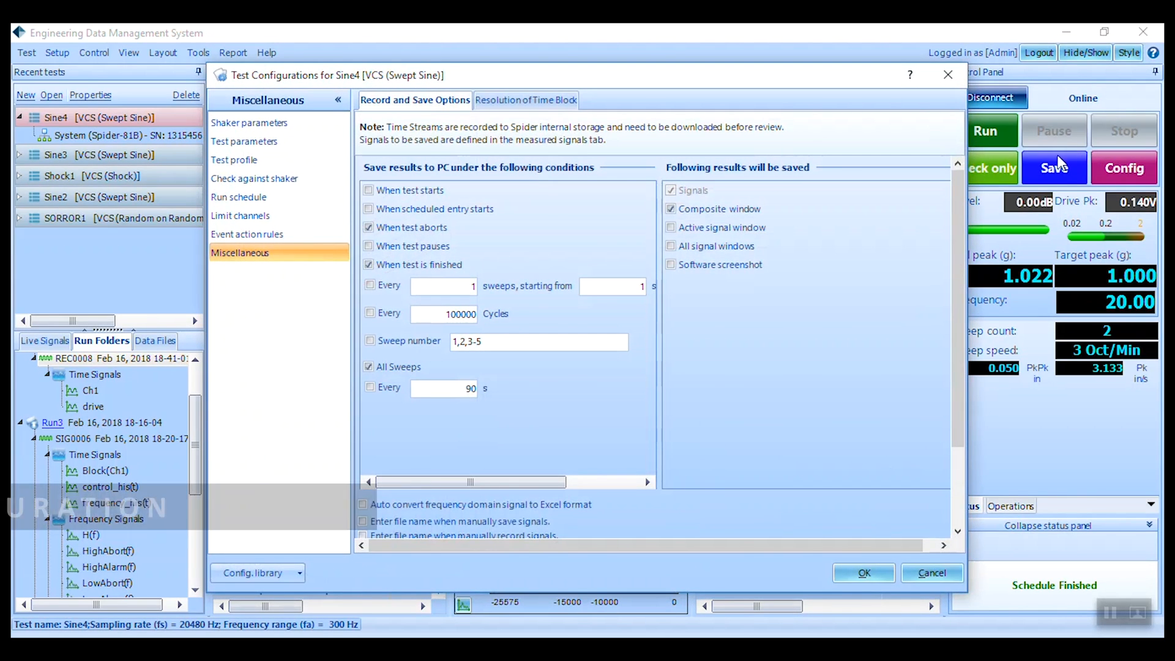
click(250, 122)
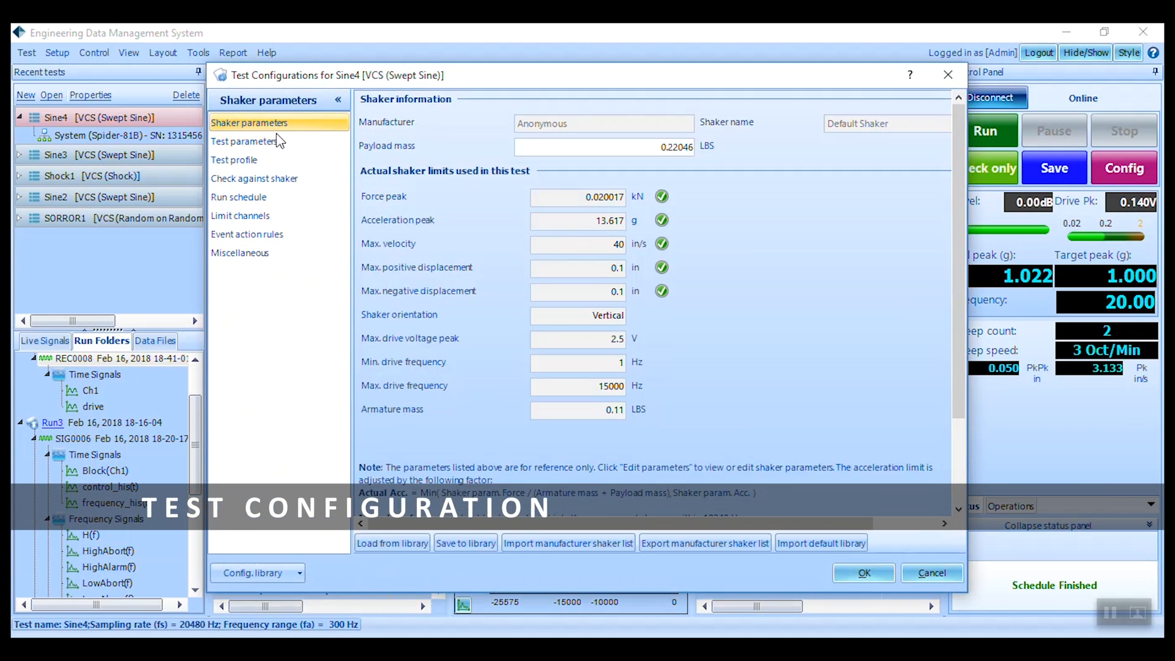
click(234, 160)
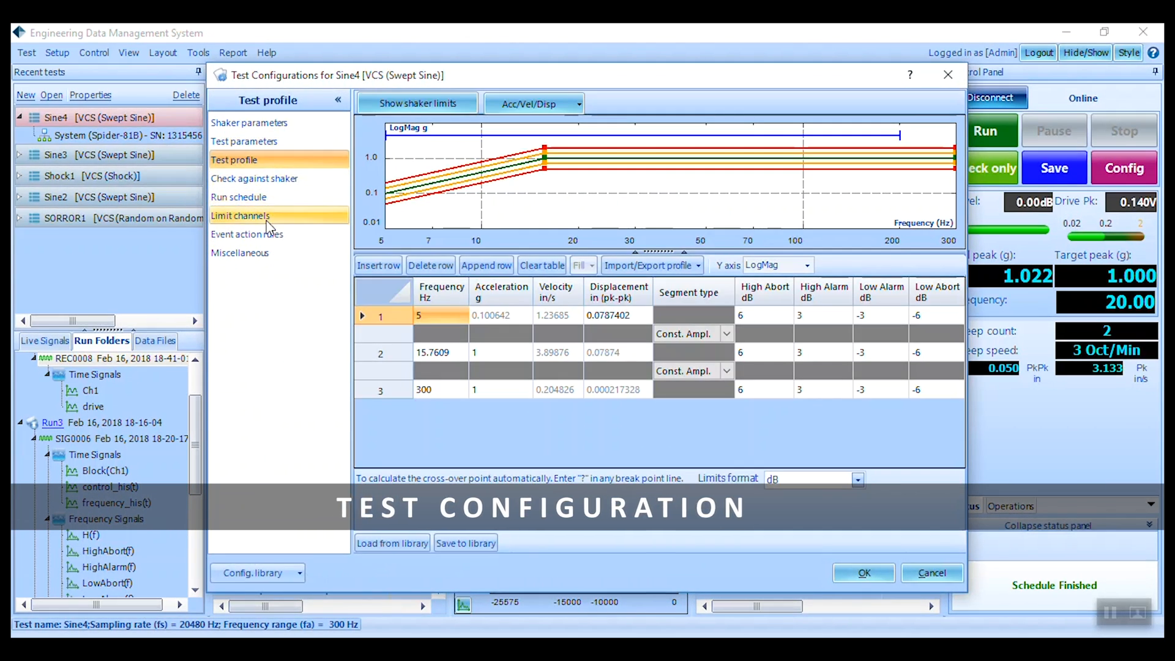
click(241, 252)
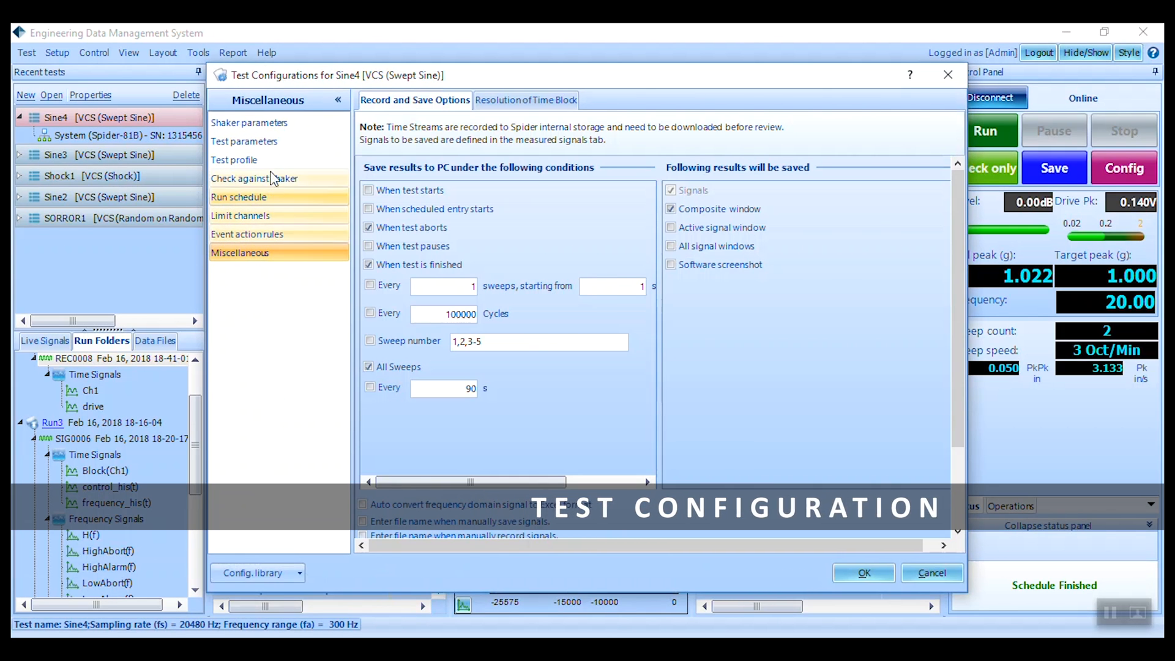
Return to Shaker parameters and inspect the lower limits and payload mass value.
click(250, 122)
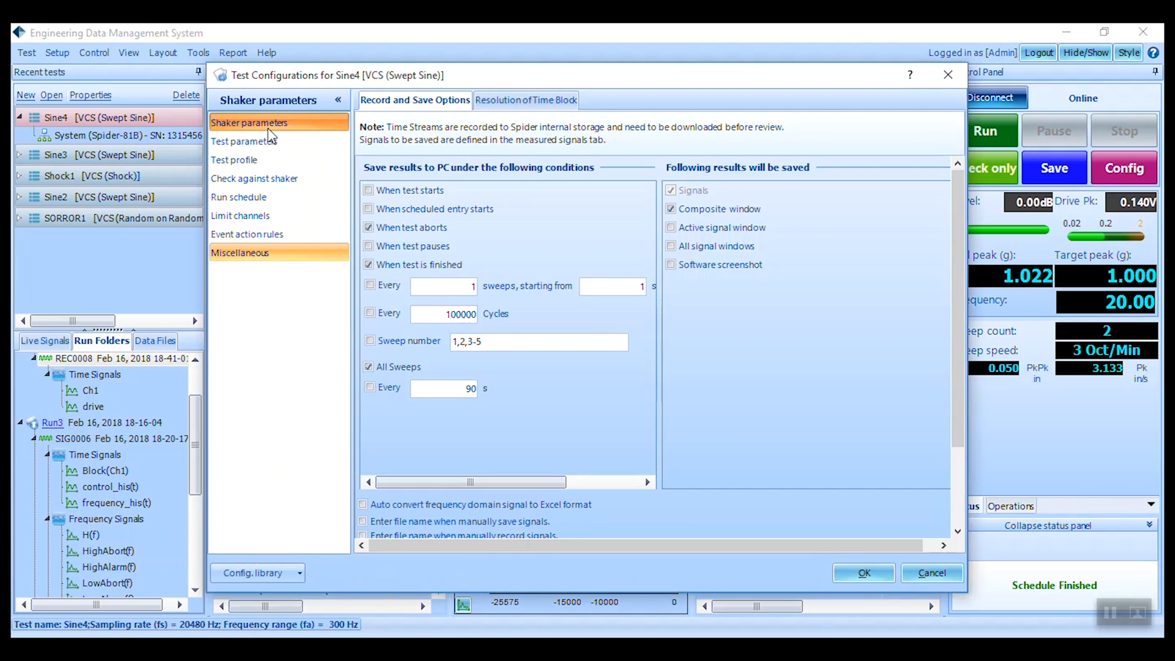
click(249, 122)
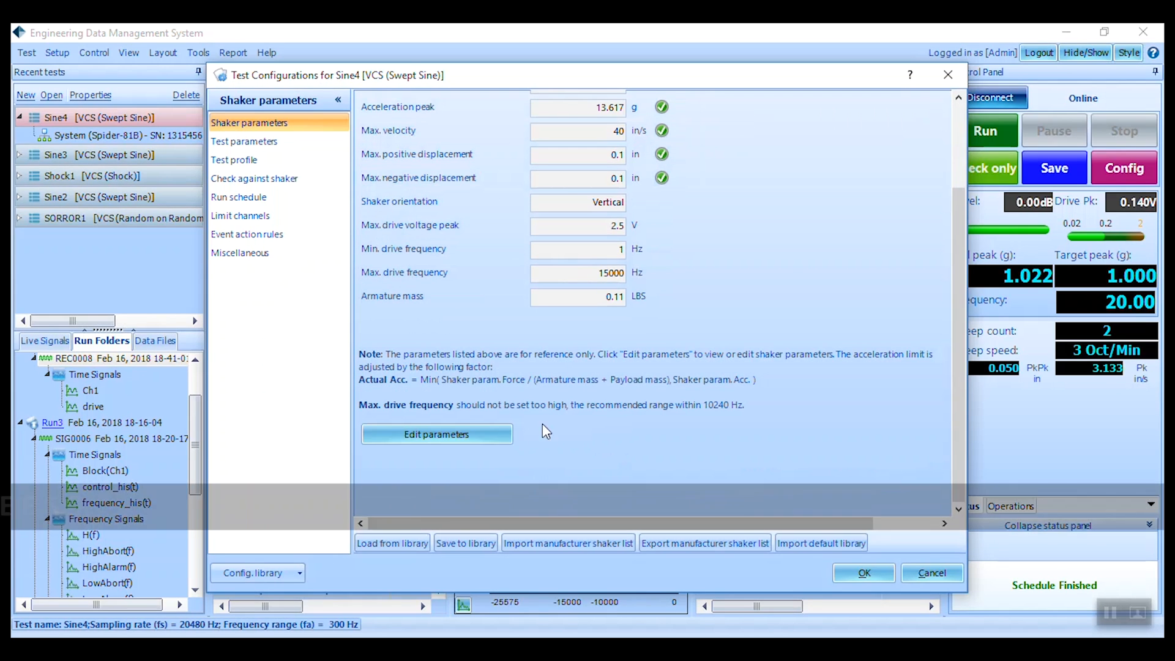
click(436, 433)
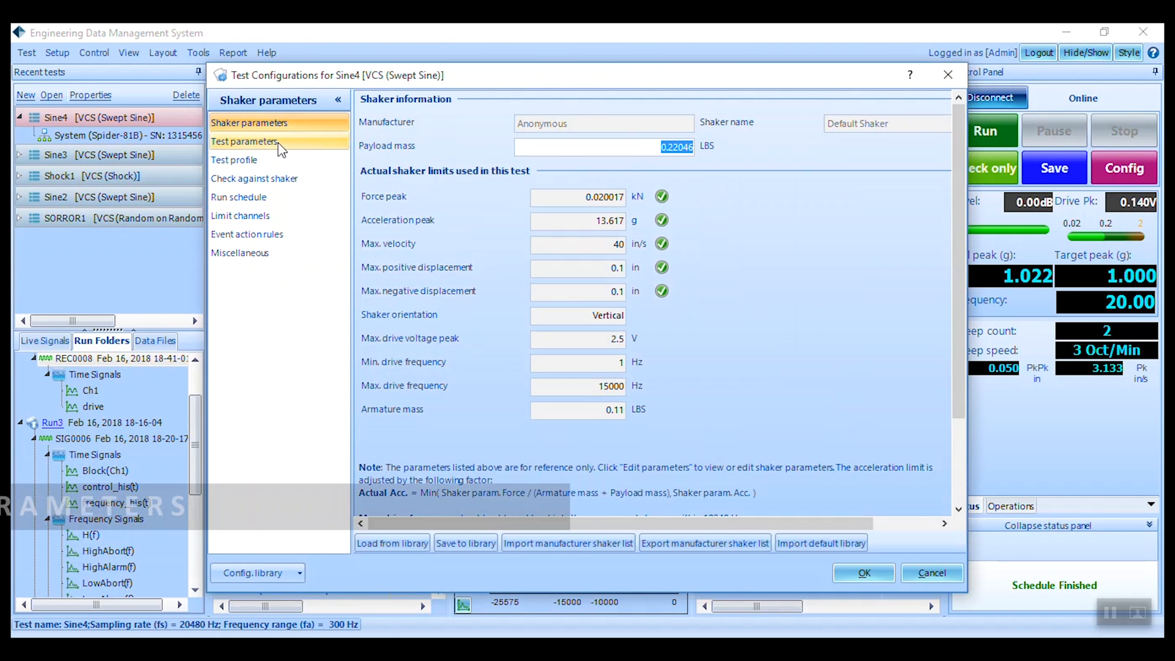
On Test parameters keep 2048 signal plot points and the Logarithmic sweep type in Oct/Min.
click(245, 142)
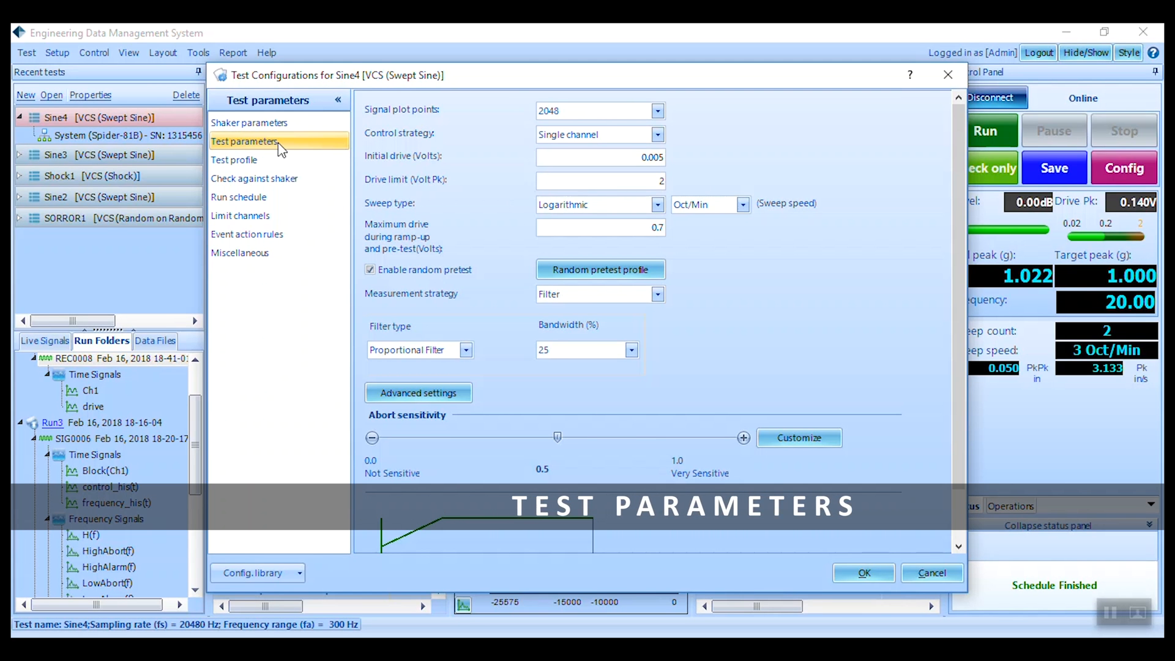
click(658, 110)
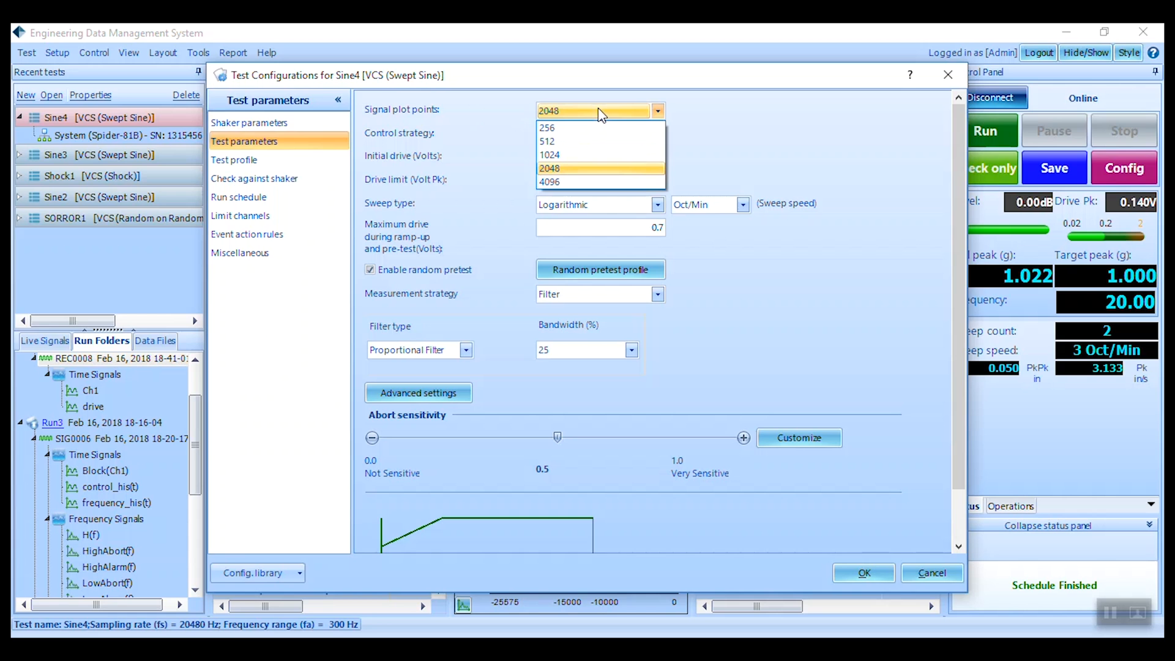
mouse_move(600, 183)
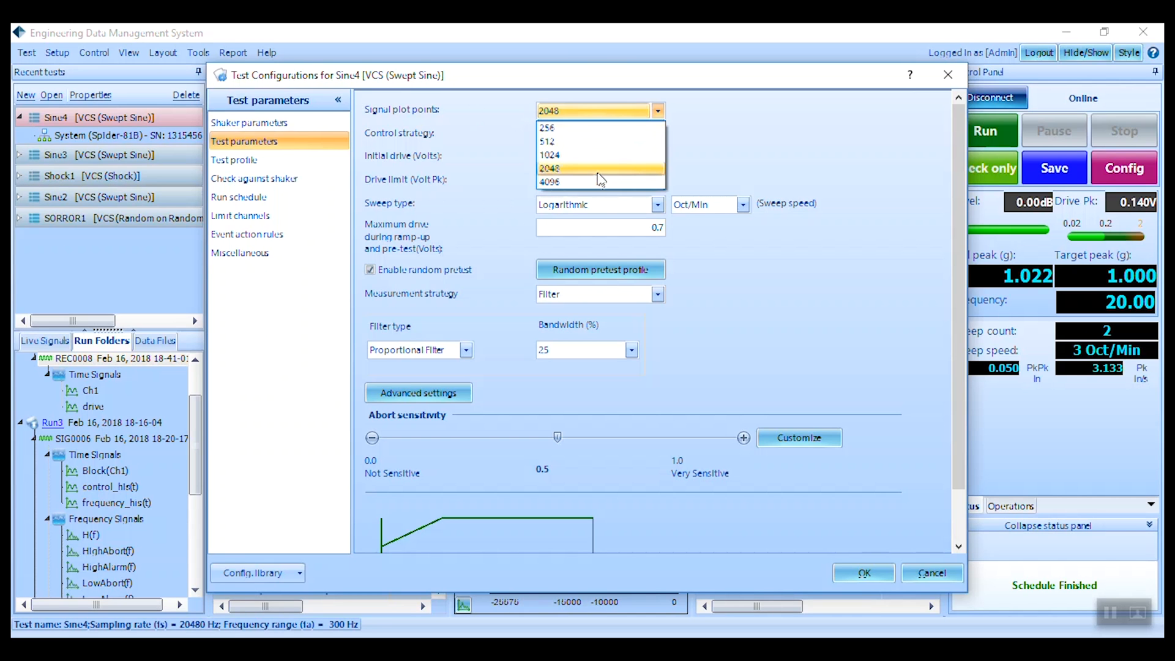
click(551, 168)
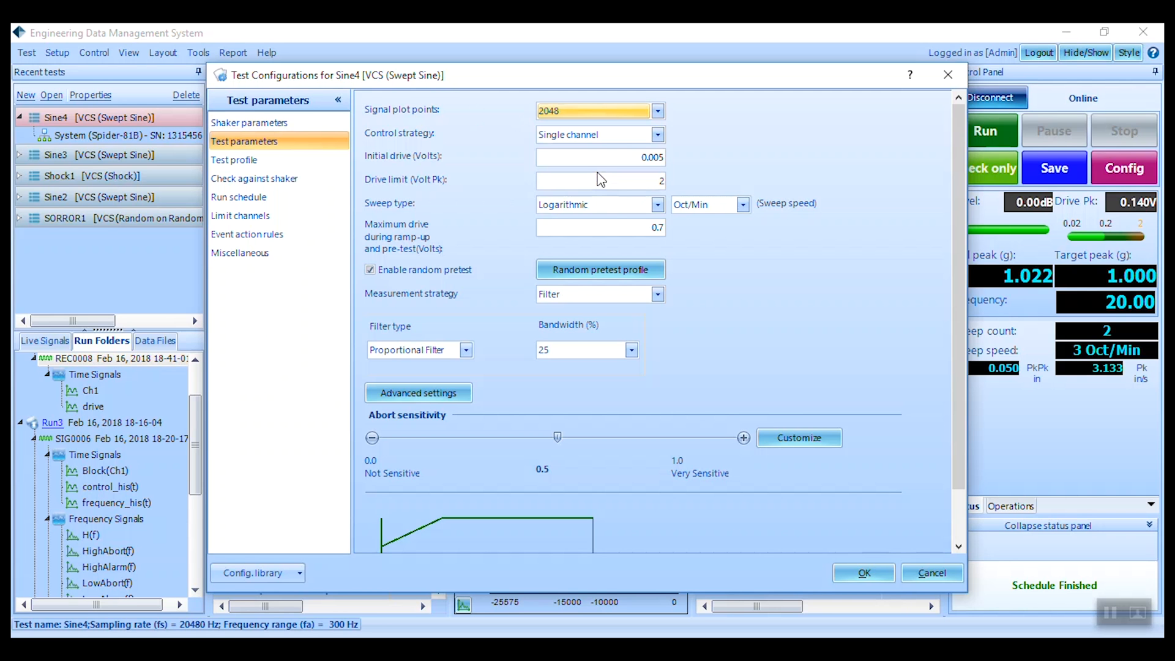
click(657, 204)
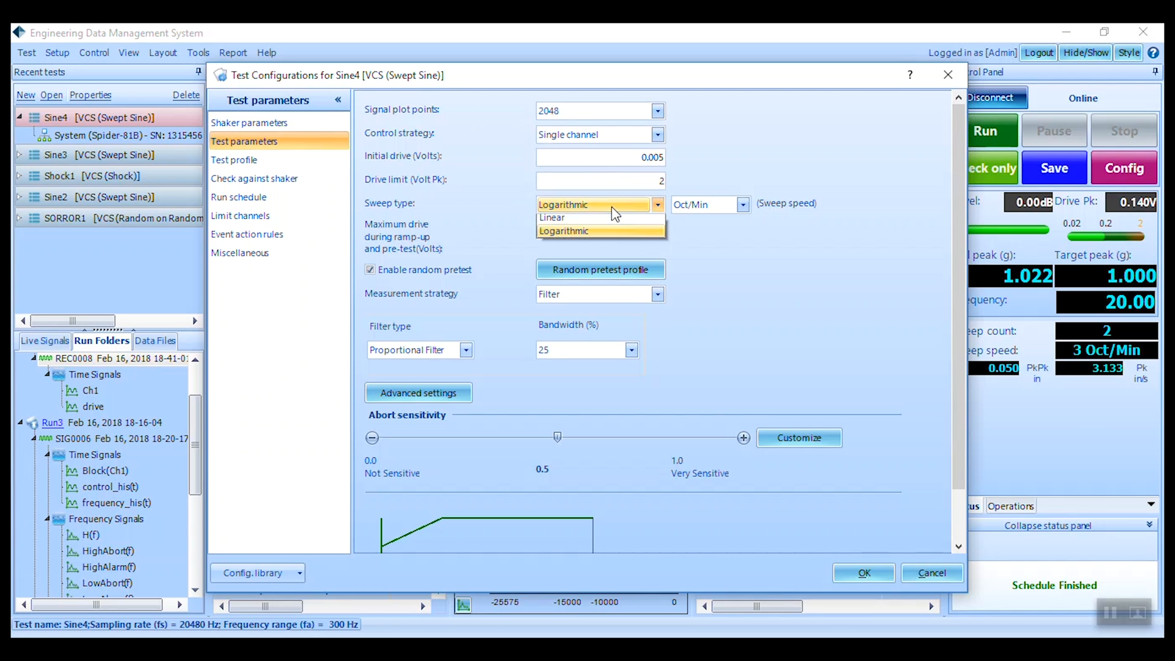
click(563, 230)
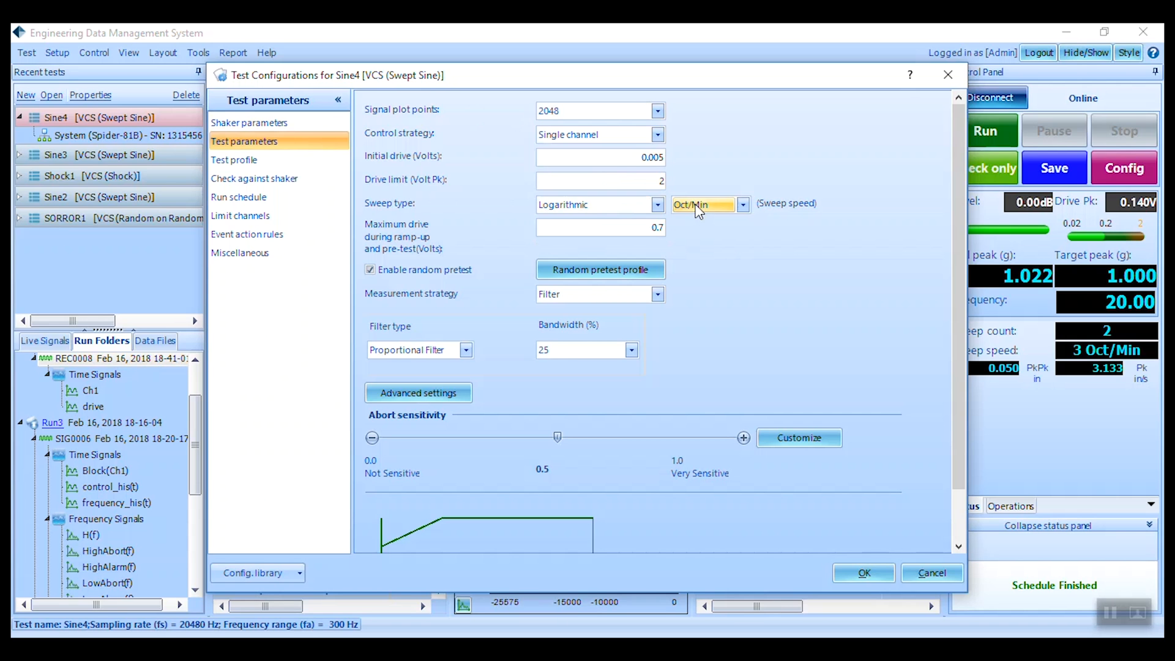
mouse_move(705, 226)
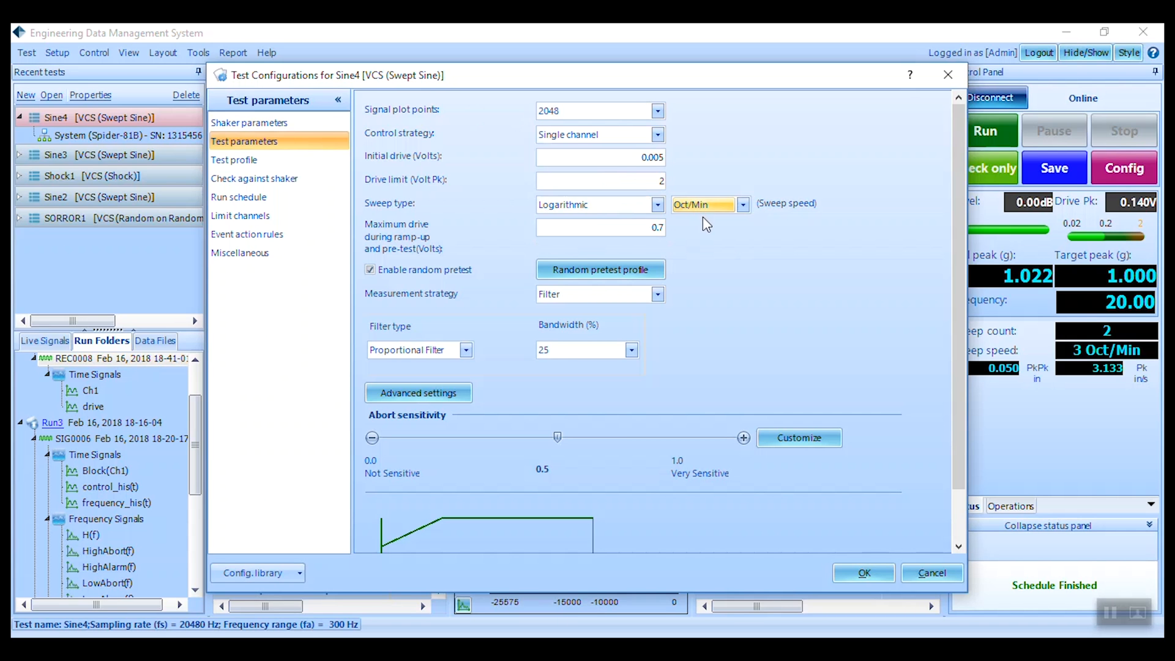
mouse_move(684, 278)
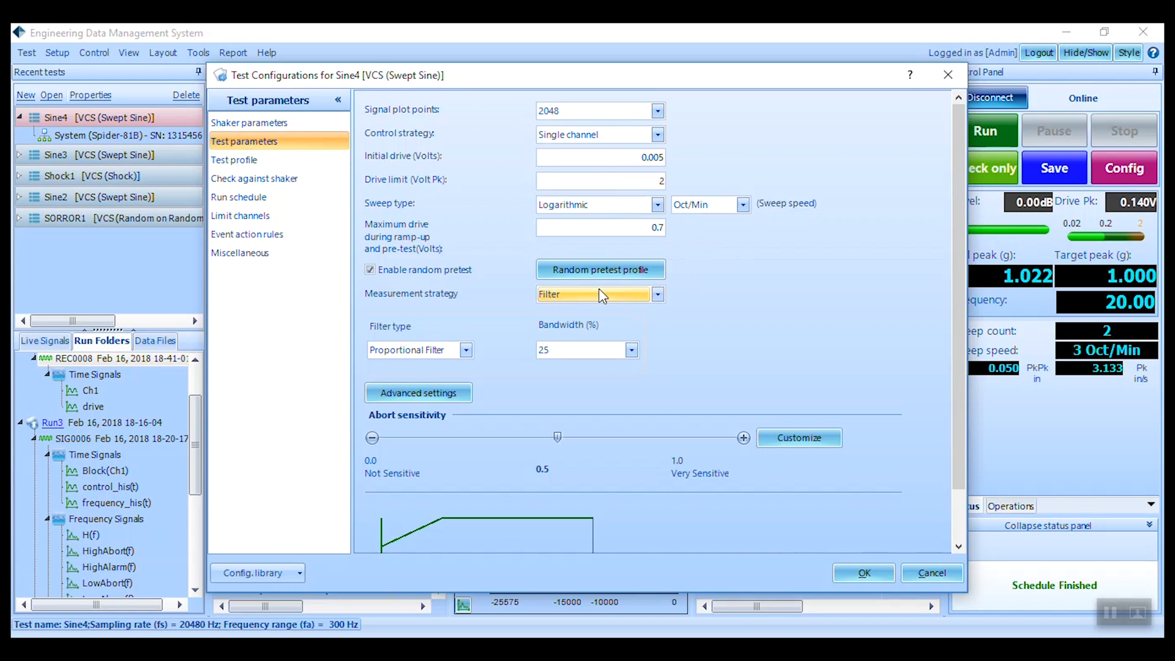
mouse_move(481, 346)
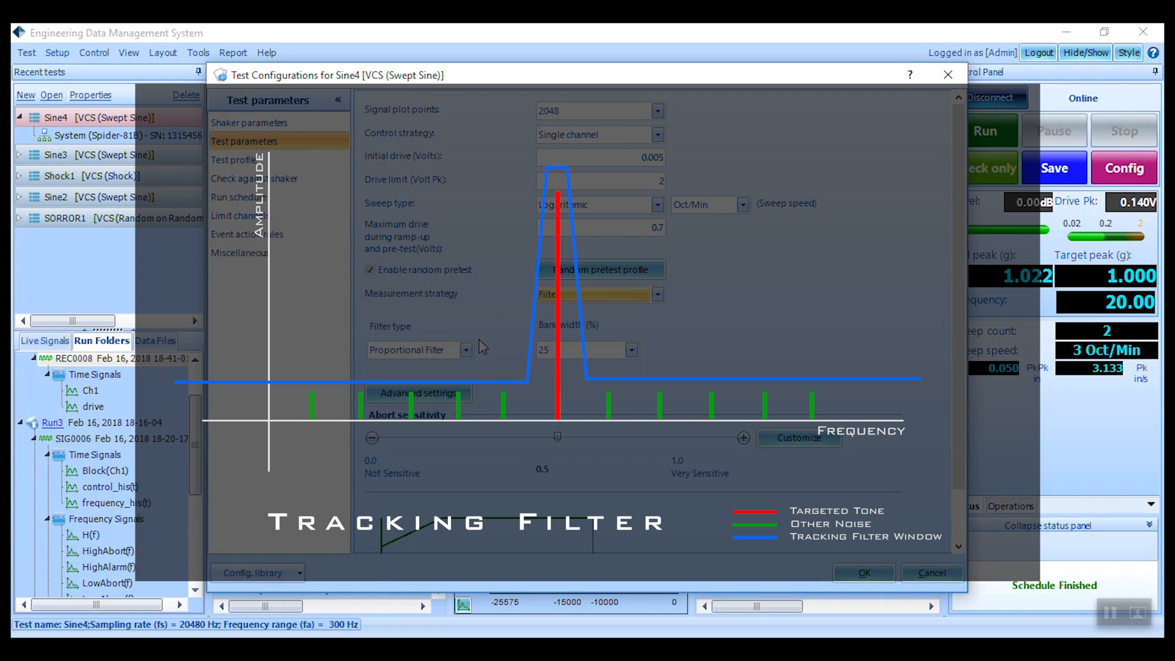
click(466, 349)
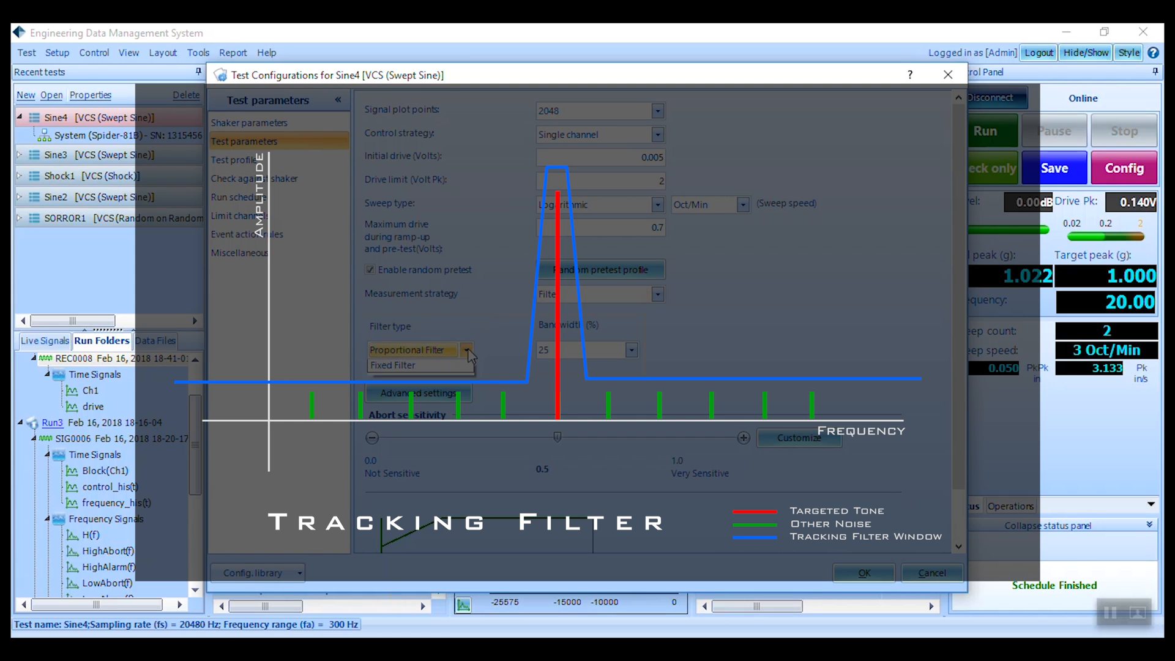
click(412, 349)
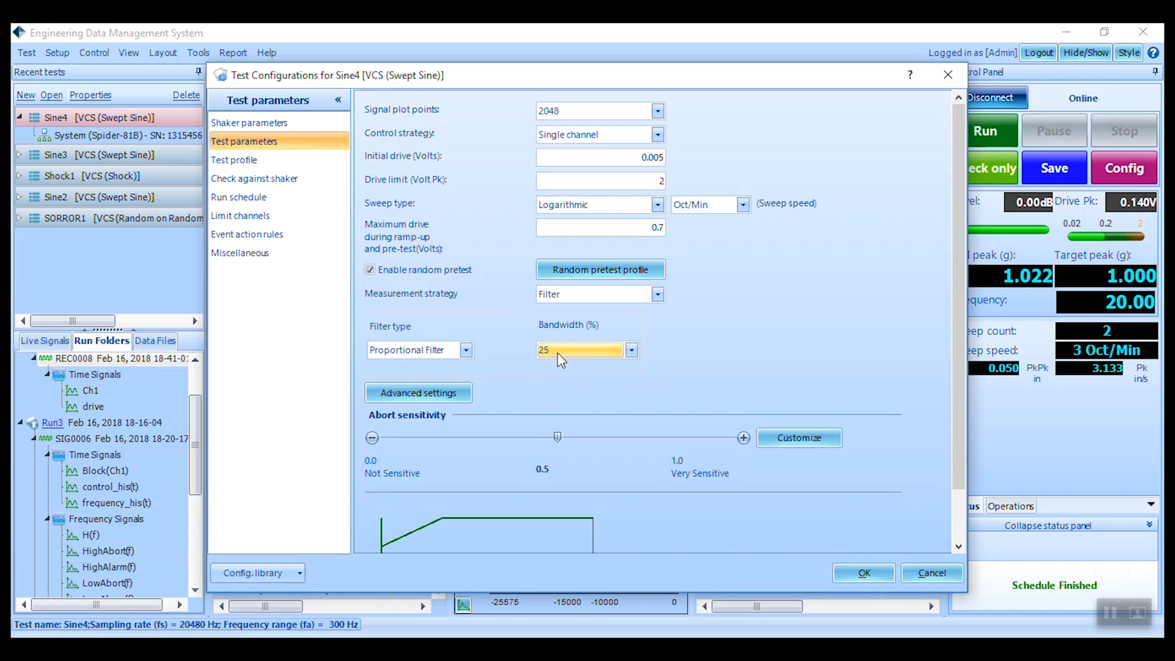
click(235, 160)
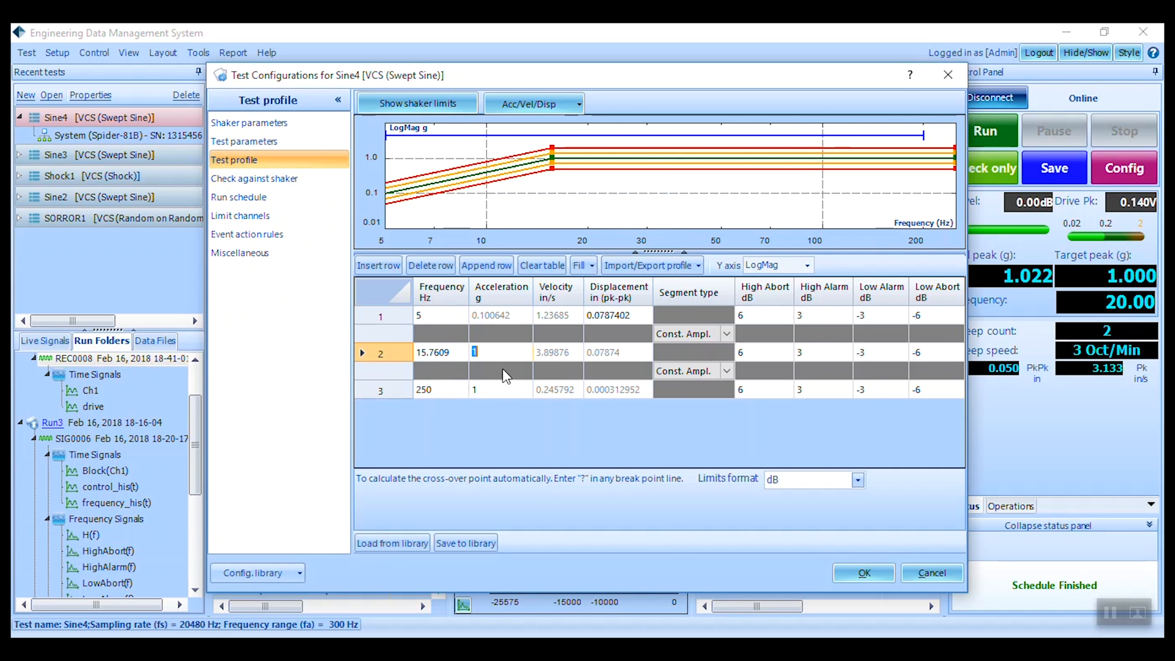
Inspect the breakpoint acceleration and displacement values, then check the profile against shaker limits.
click(475, 389)
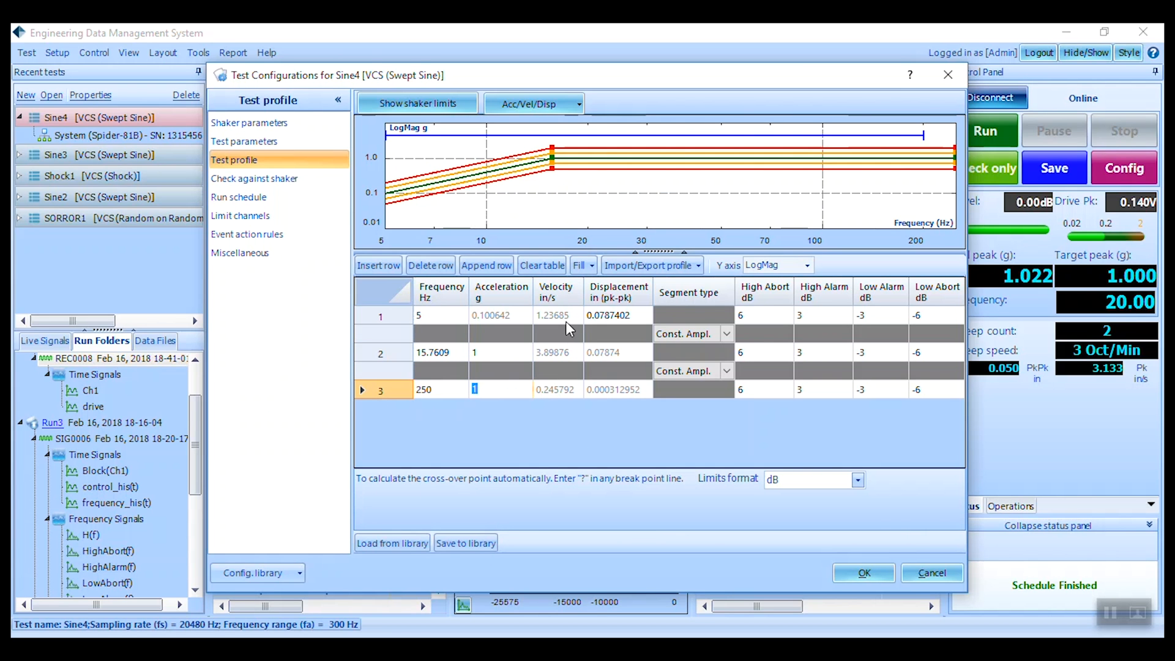
mouse_move(556, 364)
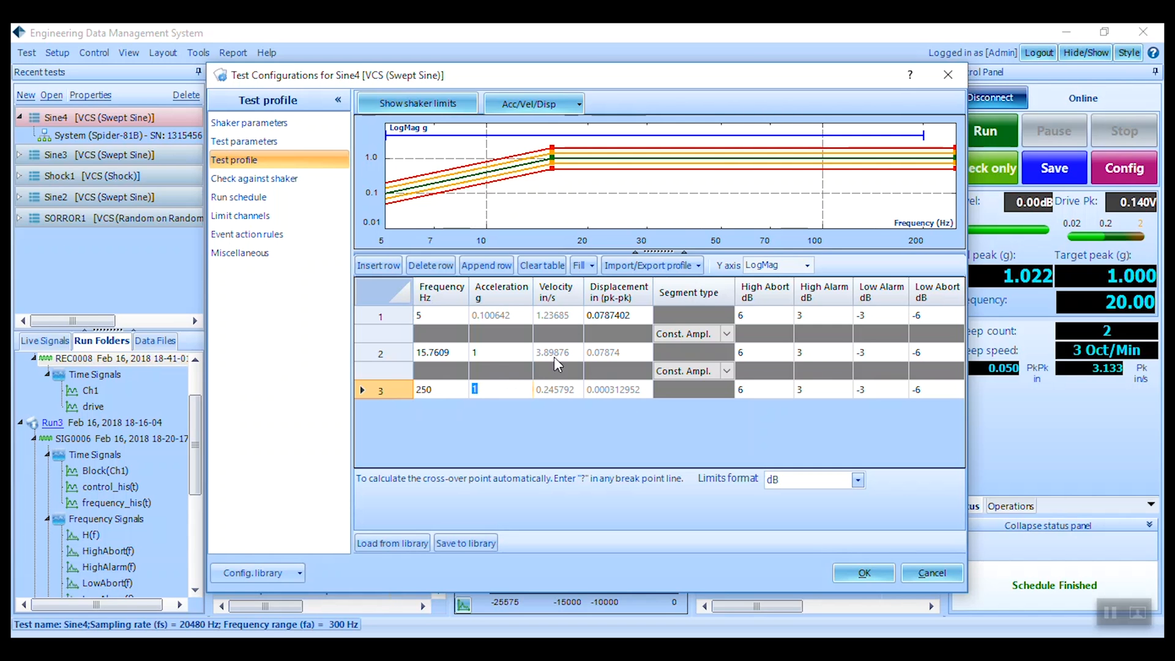
click(617, 352)
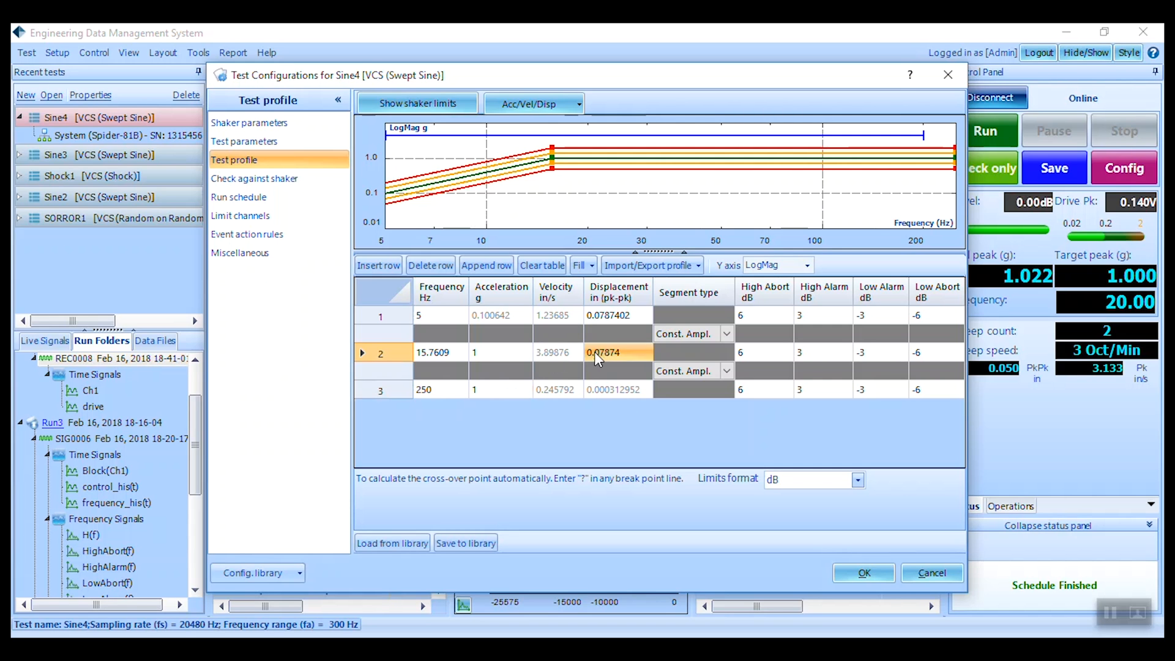
double_click(617, 351)
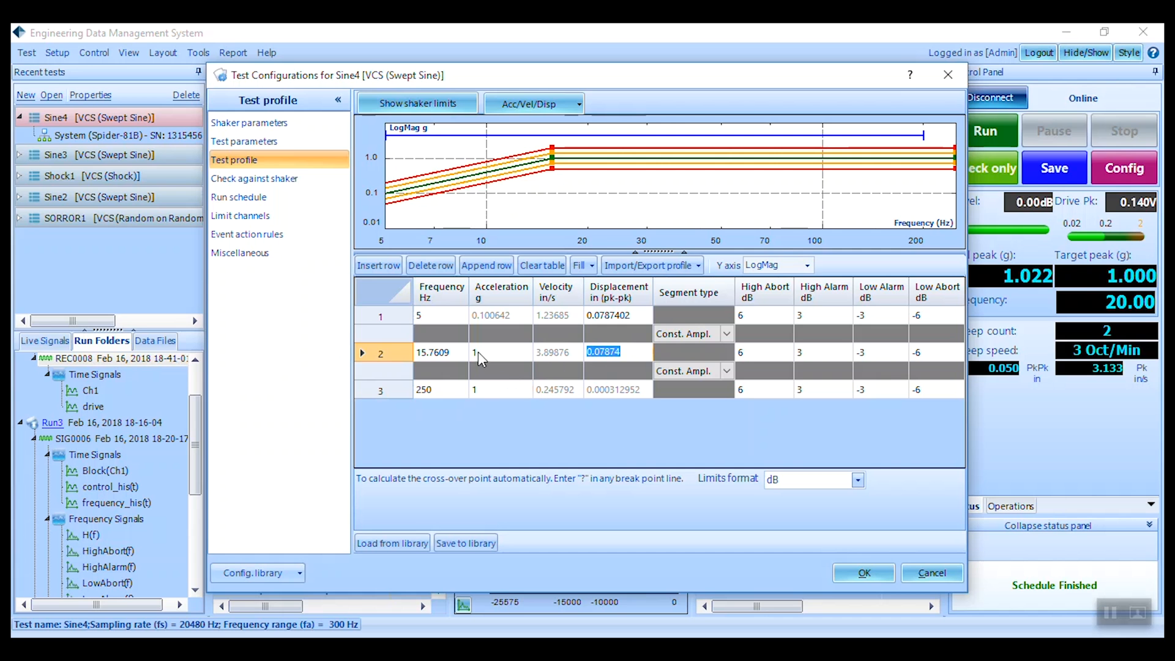
click(500, 351)
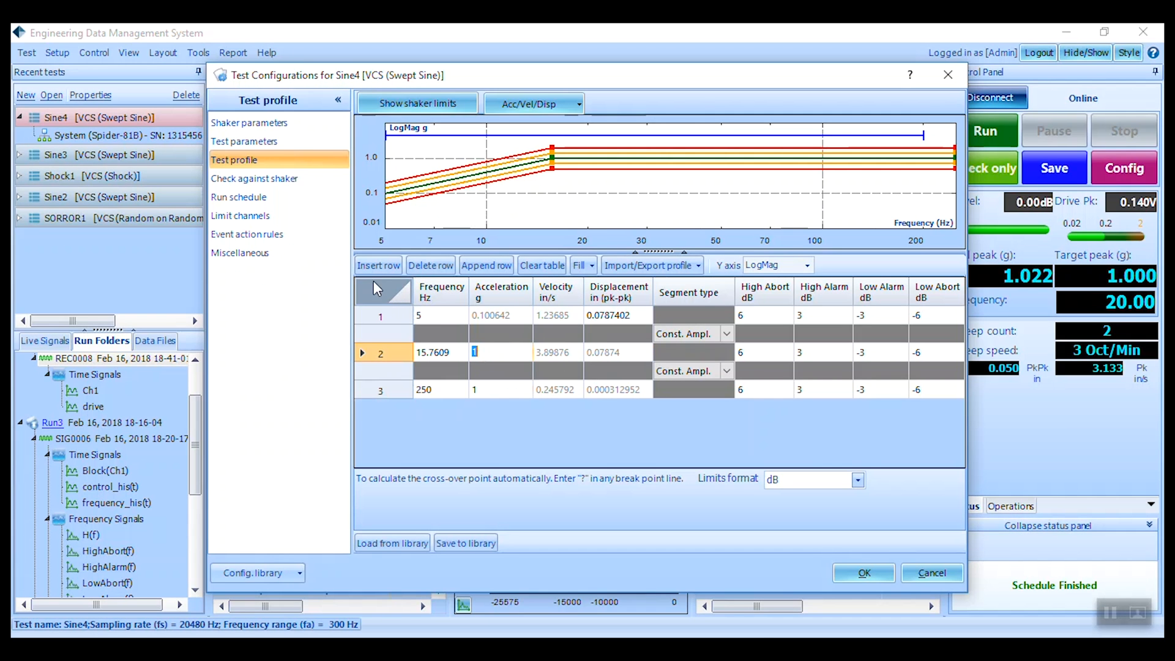
click(255, 178)
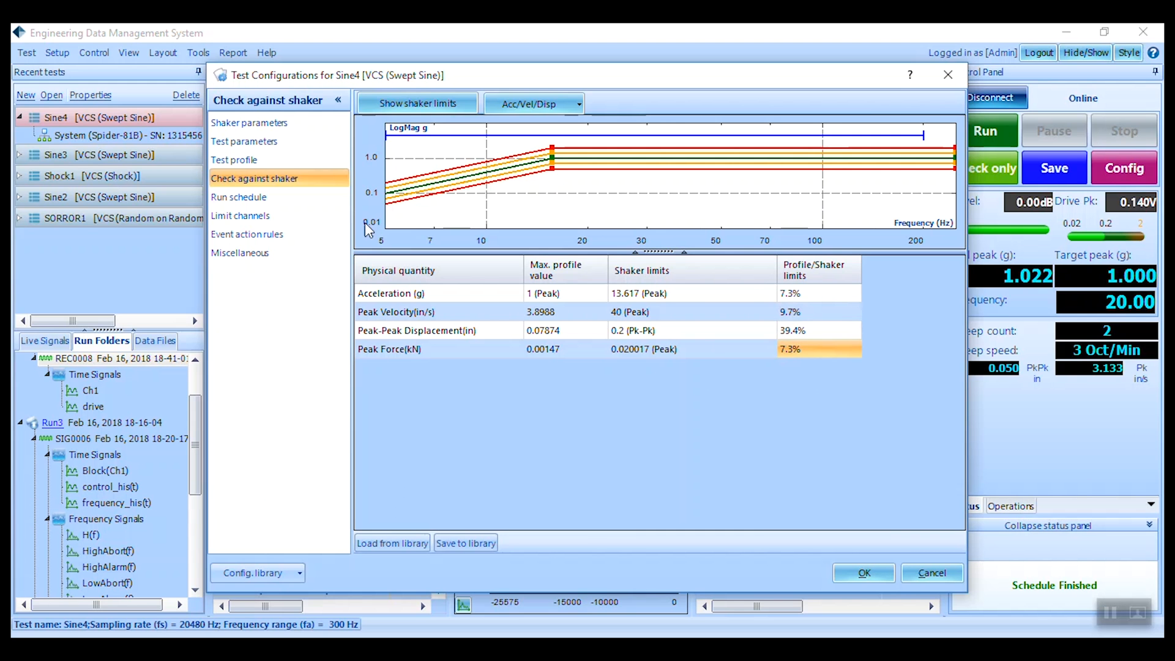
Show the Run schedule page and select the Schedule begin line.
click(239, 197)
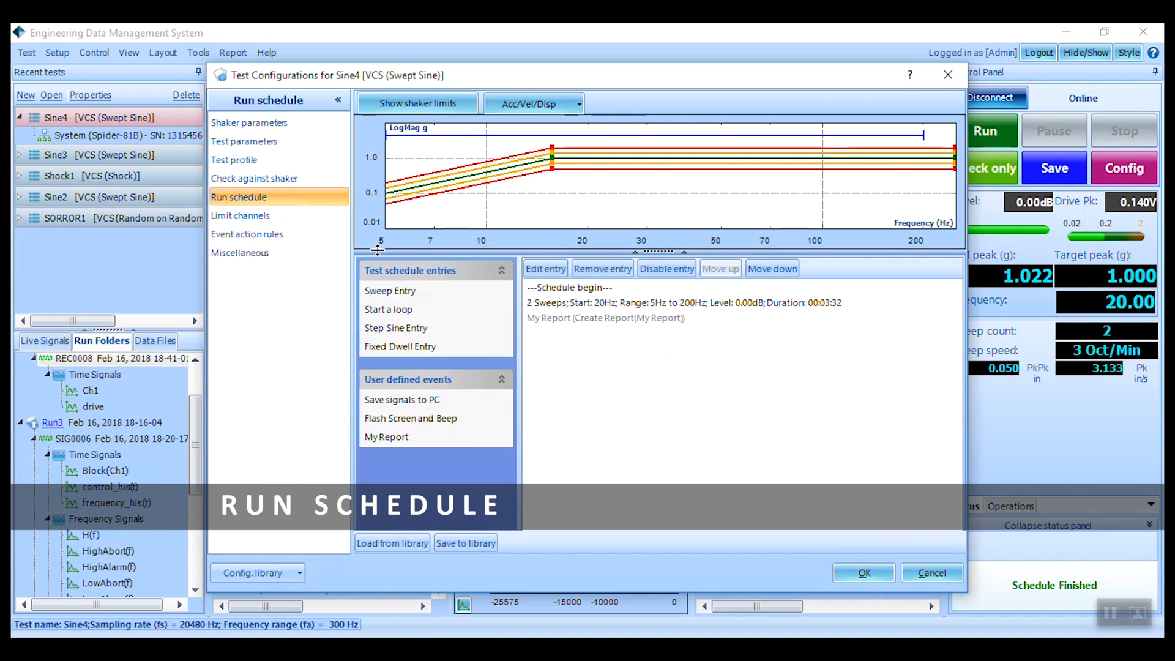
click(569, 287)
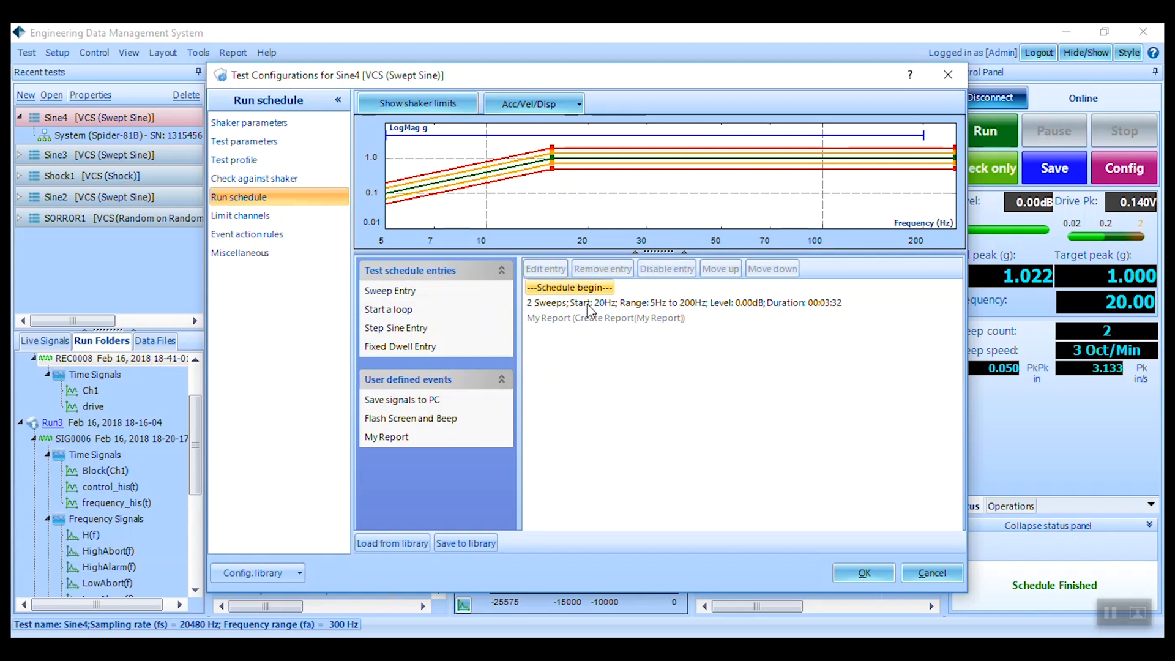
Open the sweep entry and check its 5–200 Hz range, upward direction, level and 11253 sine cycles.
double_click(682, 302)
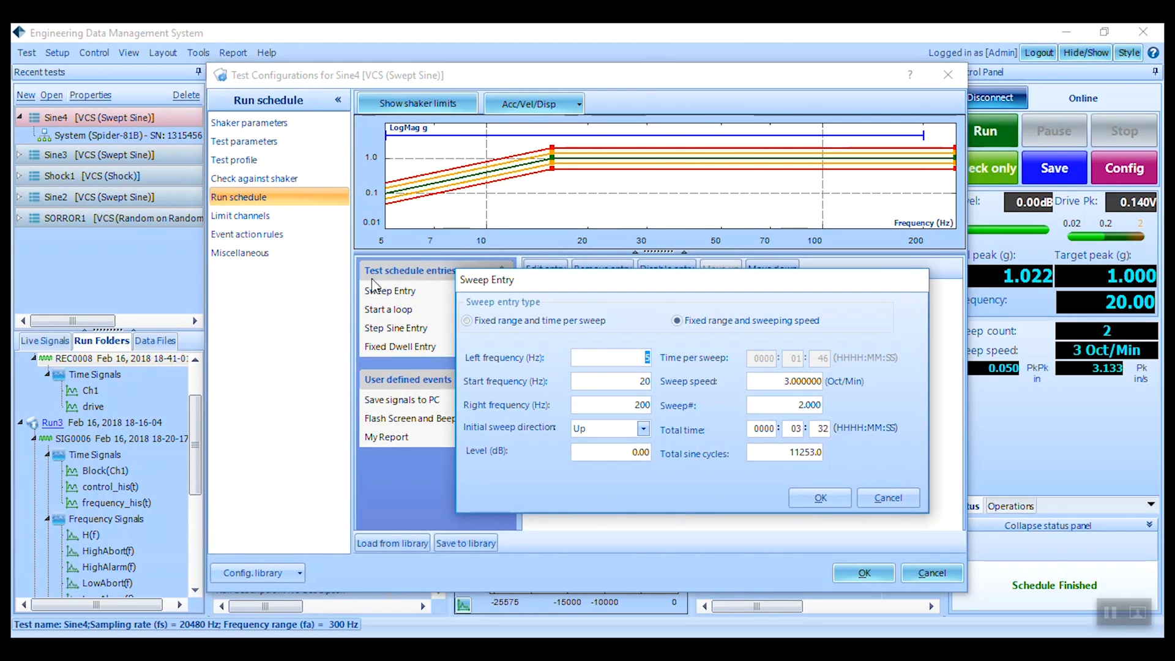
mouse_move(431, 324)
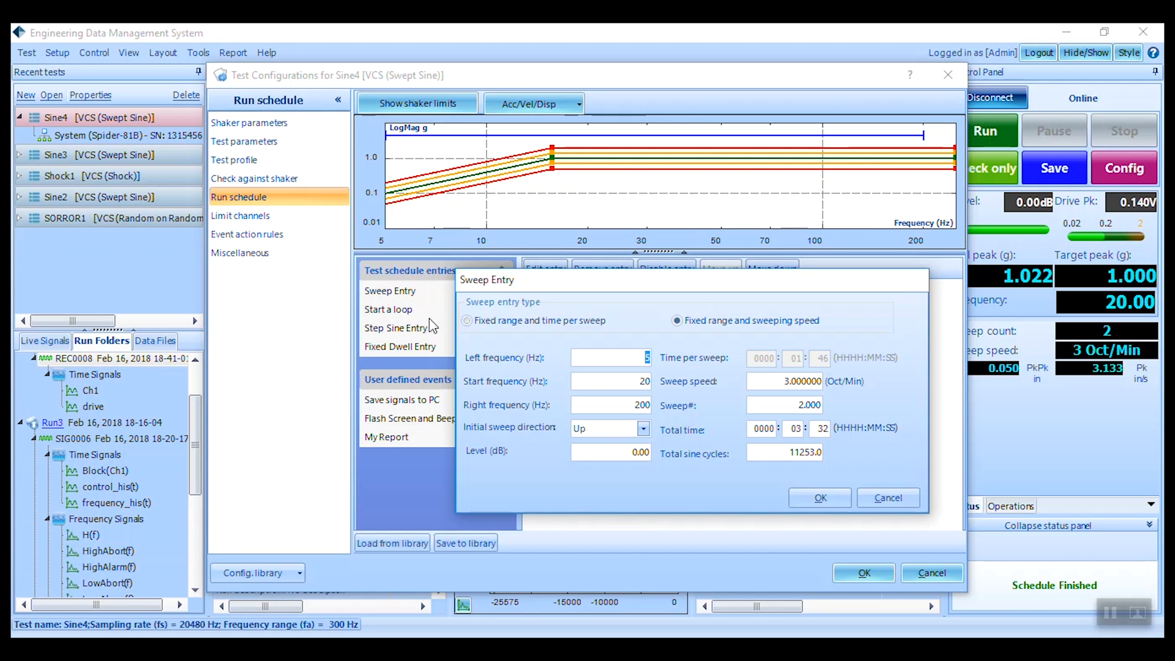
mouse_move(625, 410)
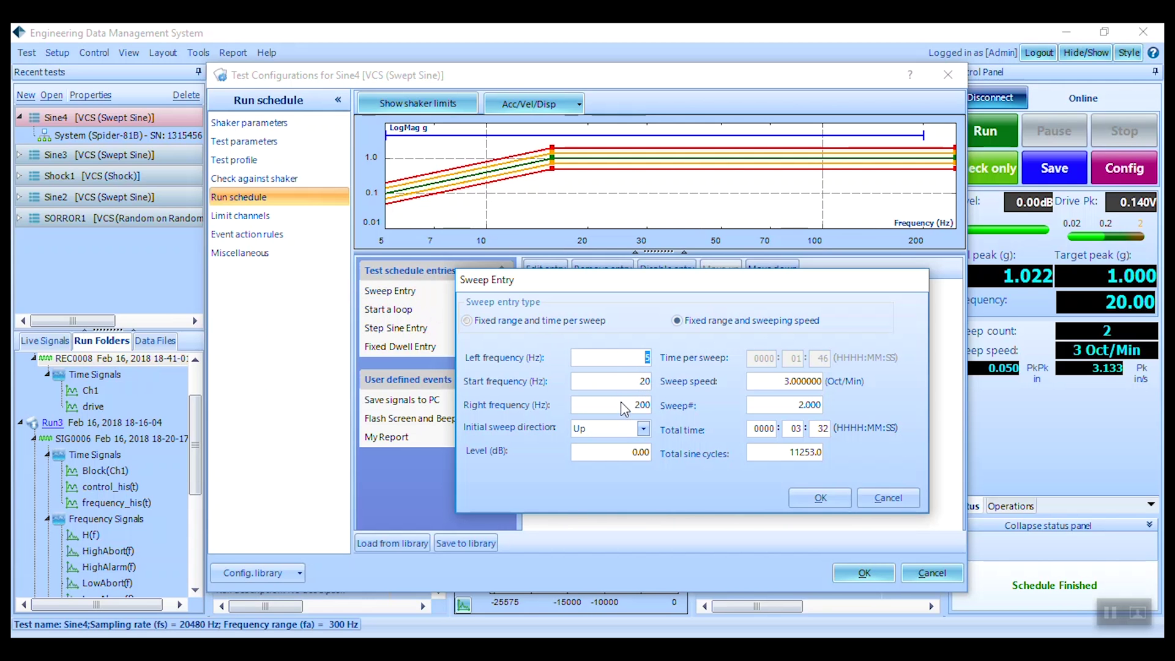
click(640, 428)
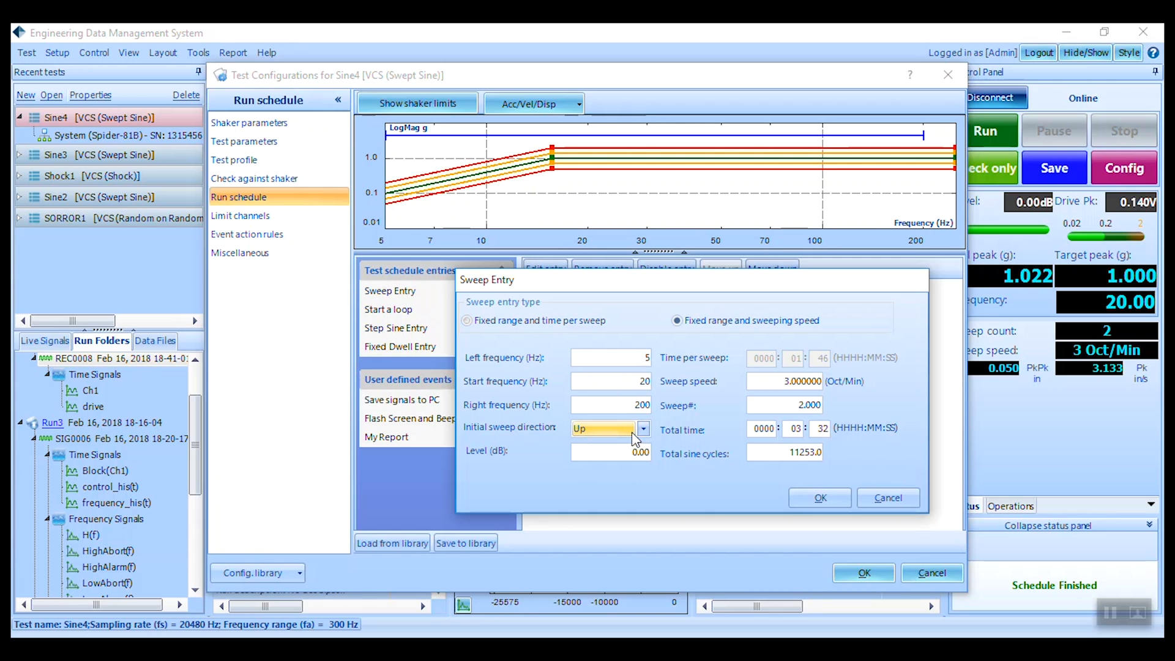
triple_click(610, 405)
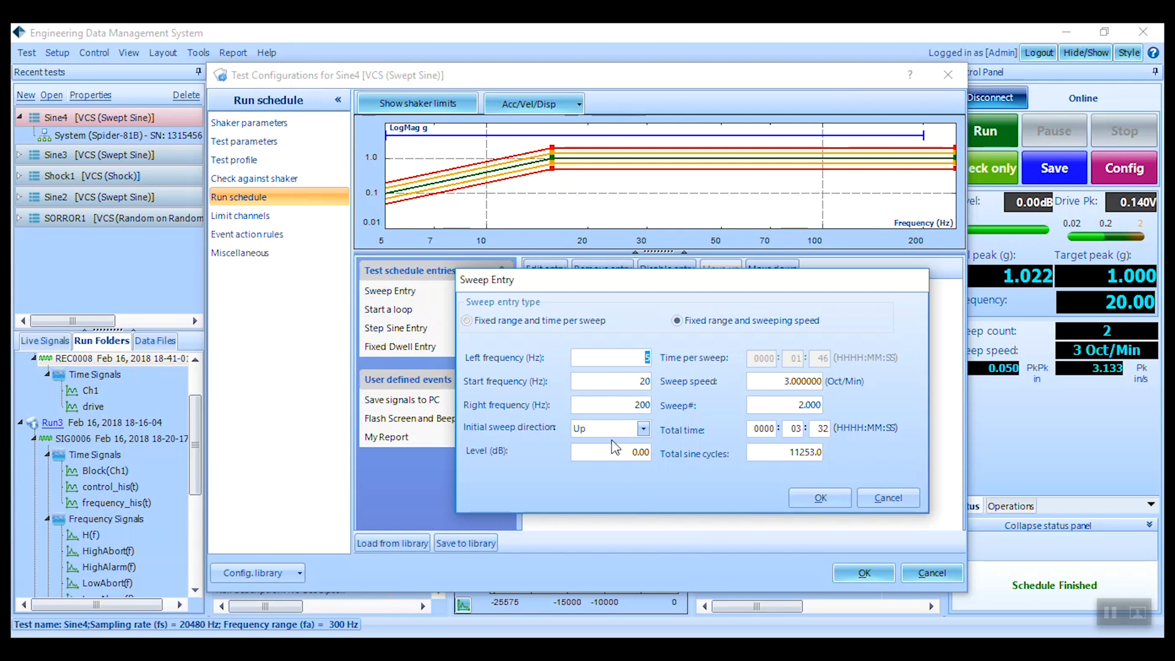
triple_click(609, 450)
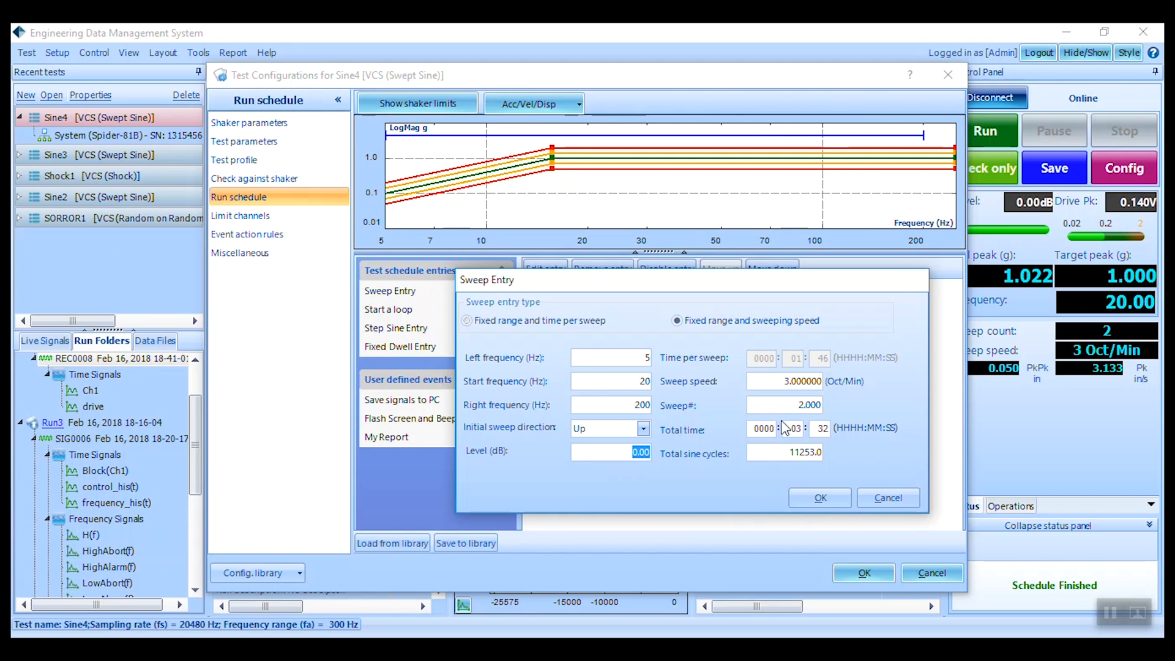
click(797, 428)
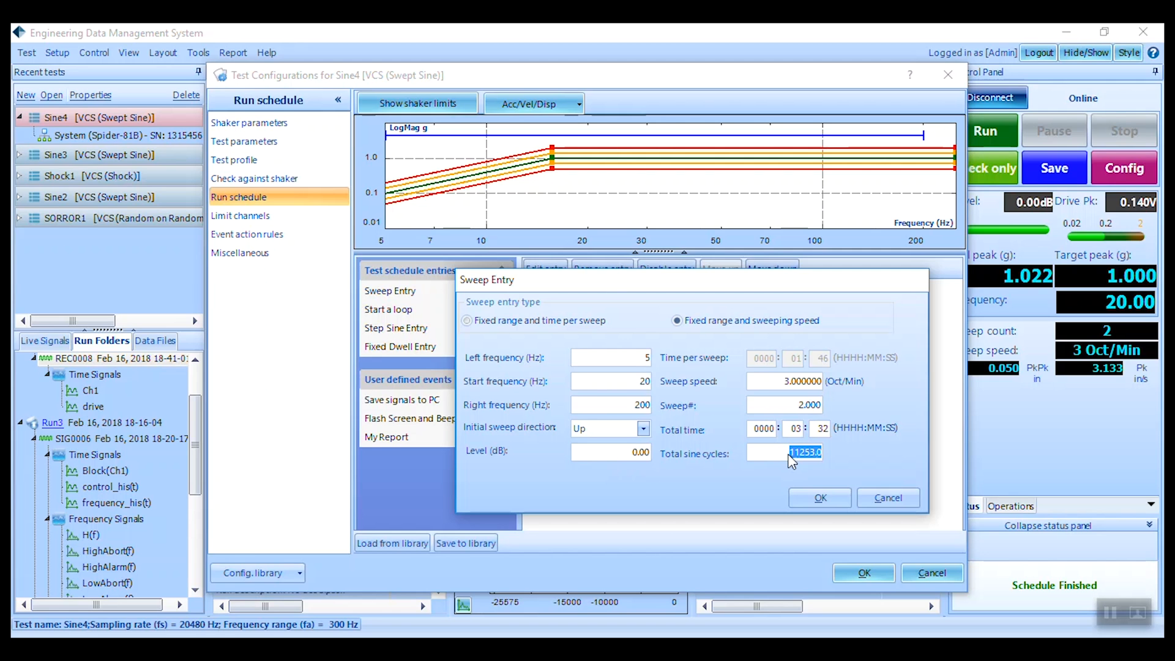
mouse_move(804, 488)
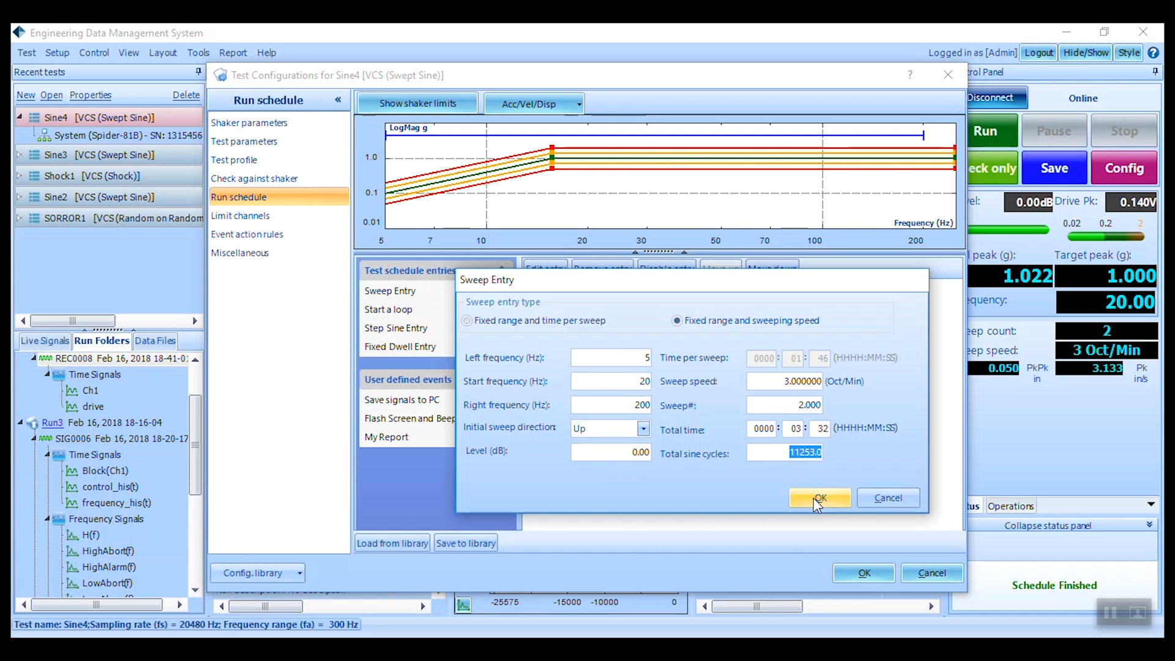
Confirm the unchanged sweep entry with OK, restoring the two 5–200 Hz sweeps in the schedule.
click(819, 498)
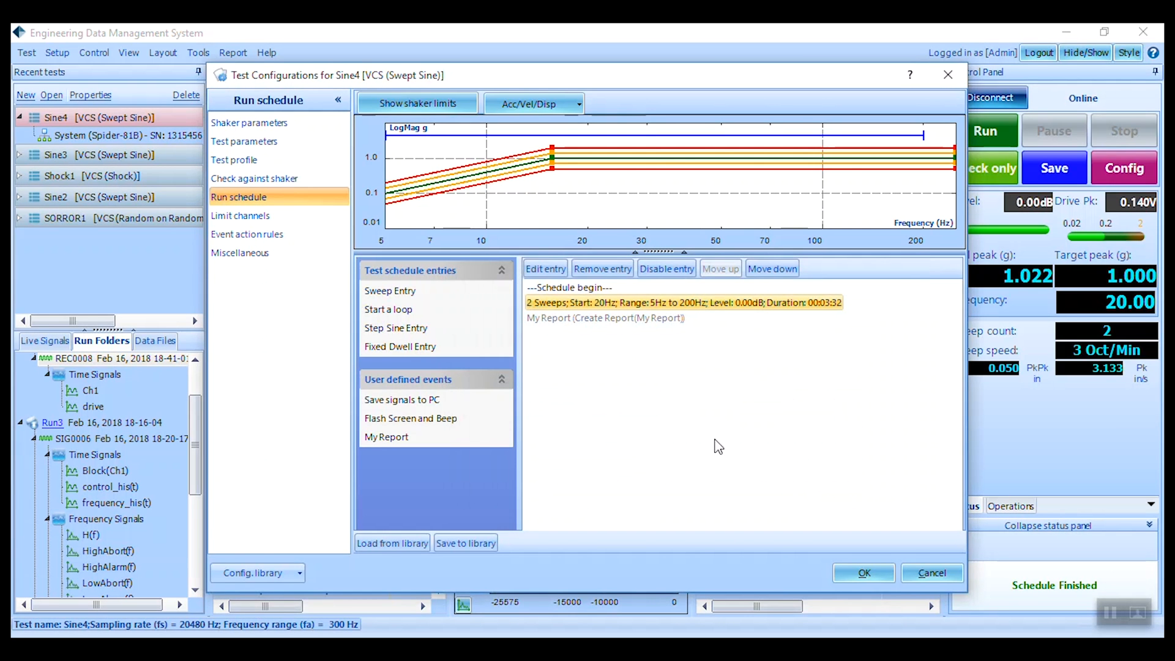
mouse_move(548, 389)
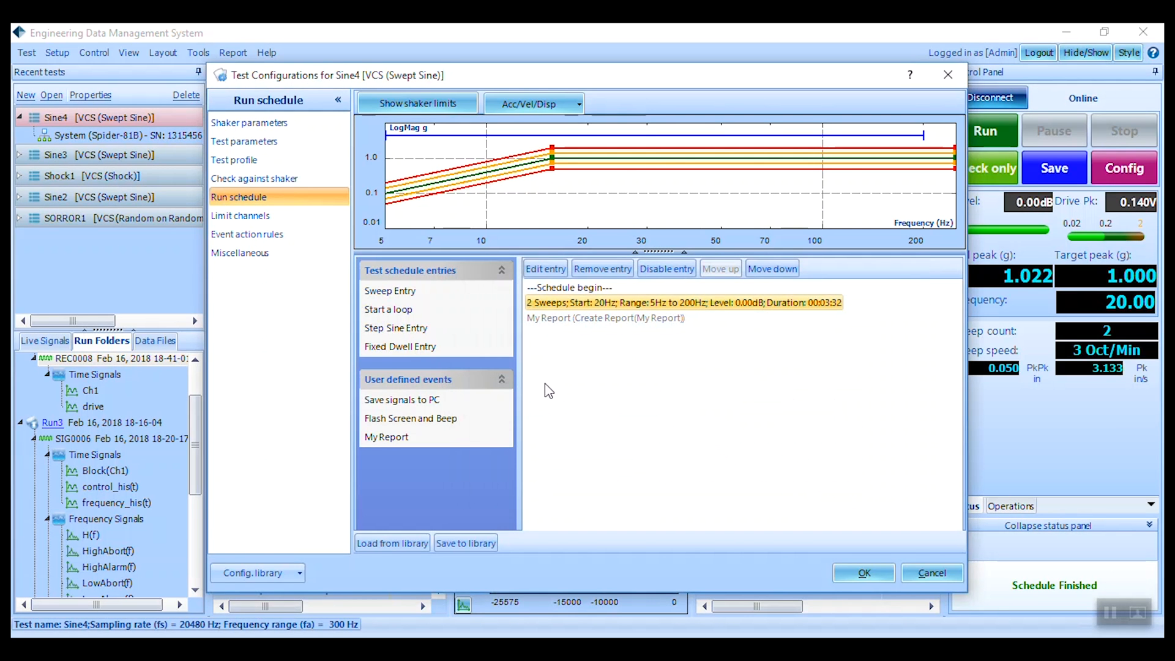
mouse_move(508, 374)
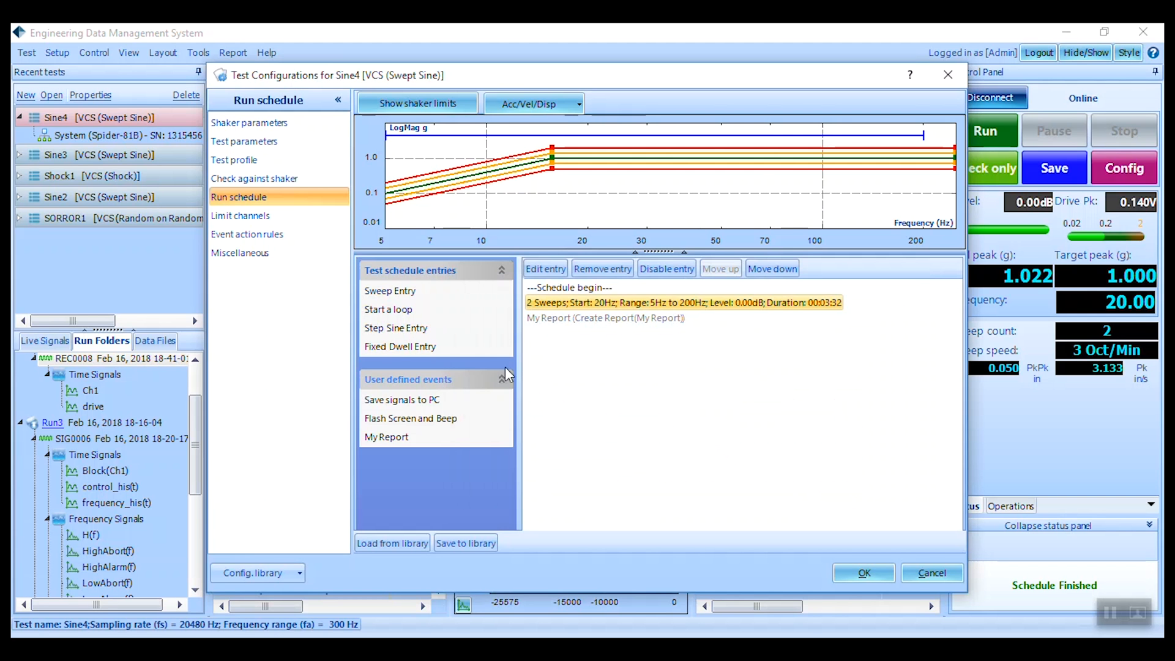
click(399, 346)
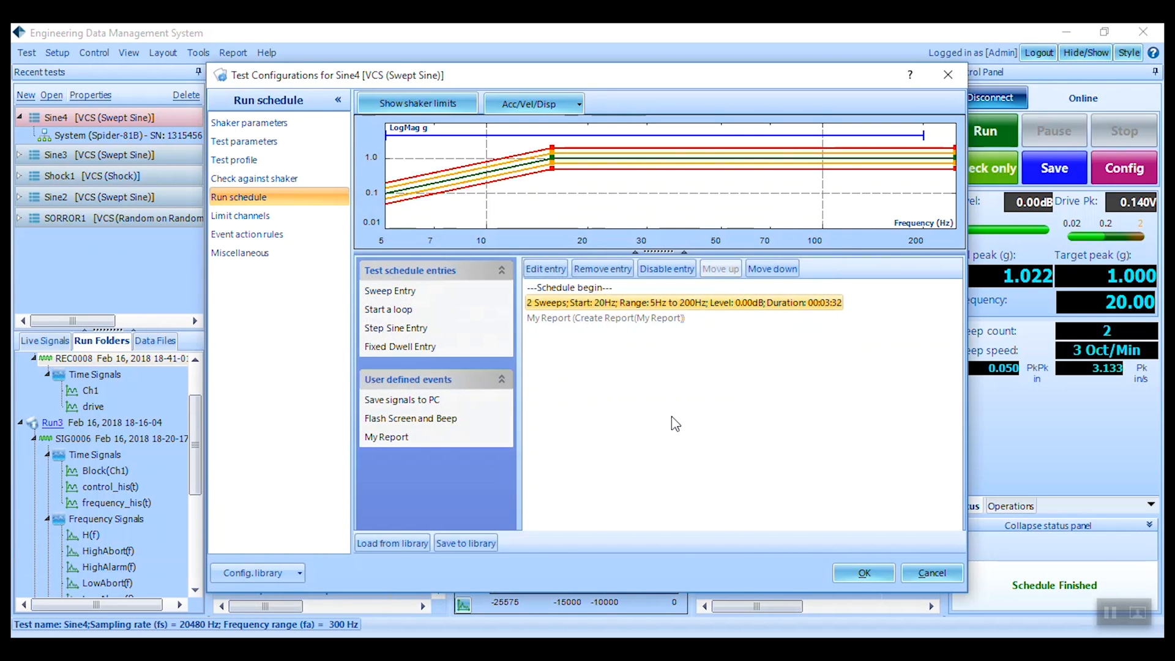
Show the Miscellaneous page with its Record and Save Options for abort and finish.
click(241, 252)
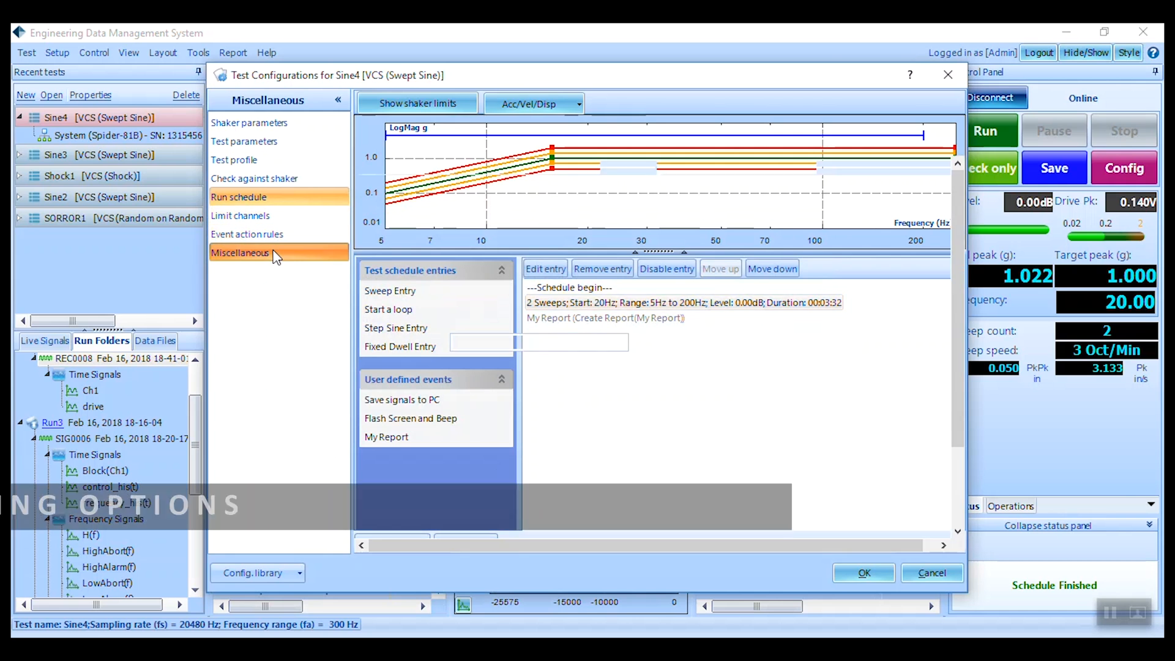
click(241, 252)
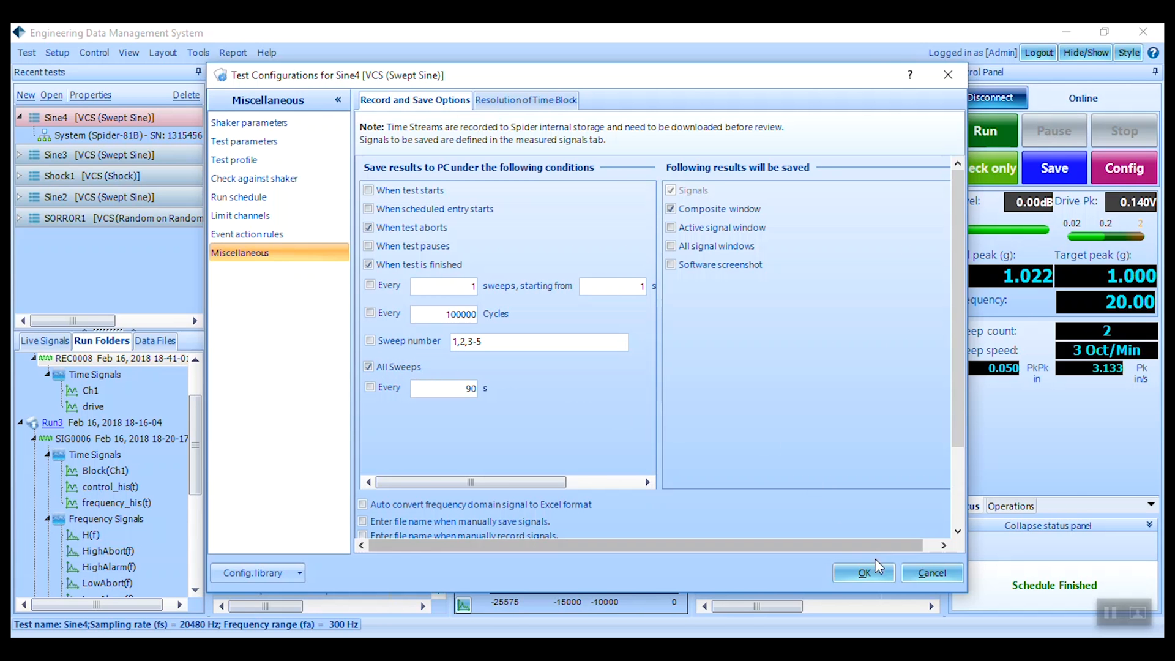
Save the configuration, start the Sine4 run and confirm the Spider Check List to begin the test.
click(863, 573)
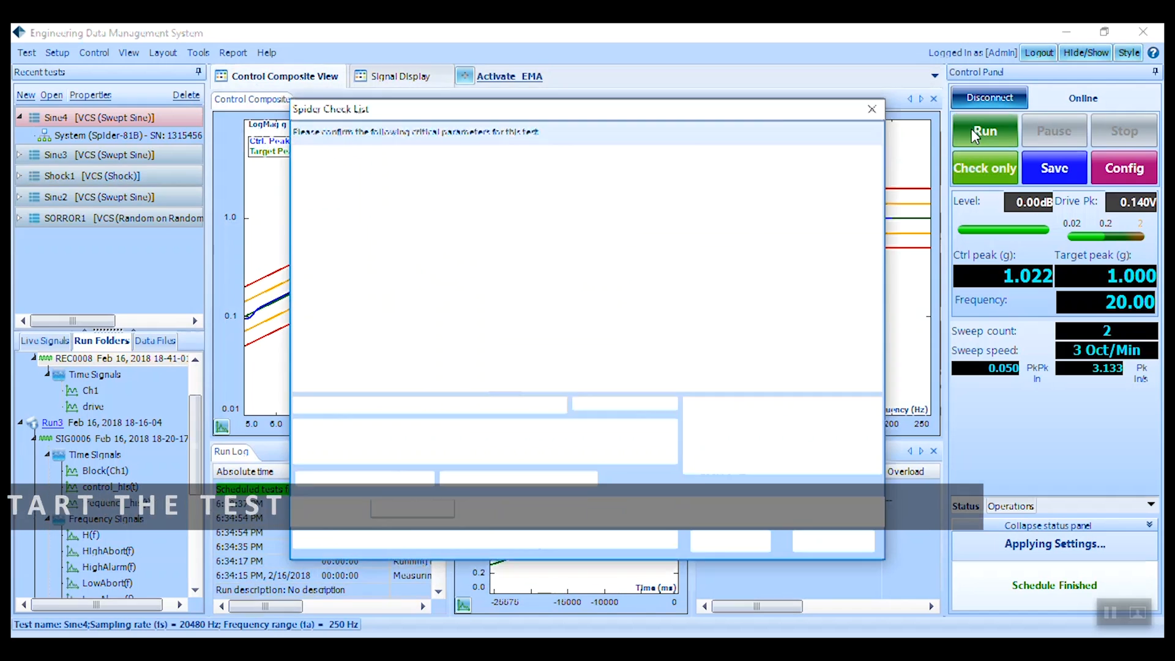
click(984, 130)
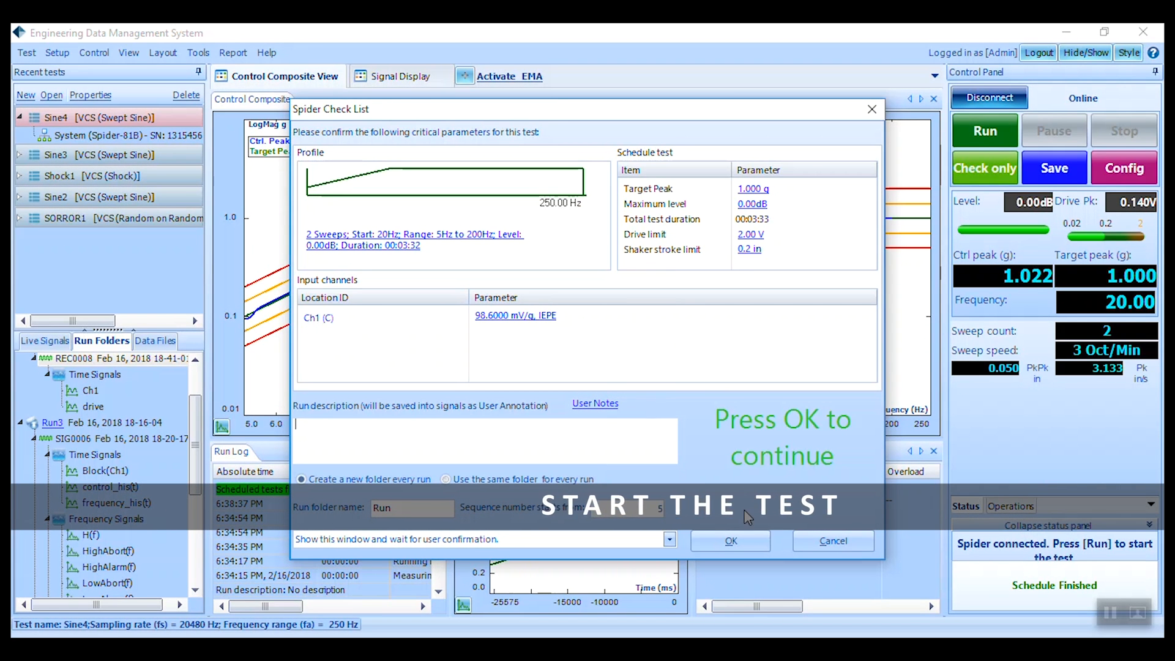
click(729, 540)
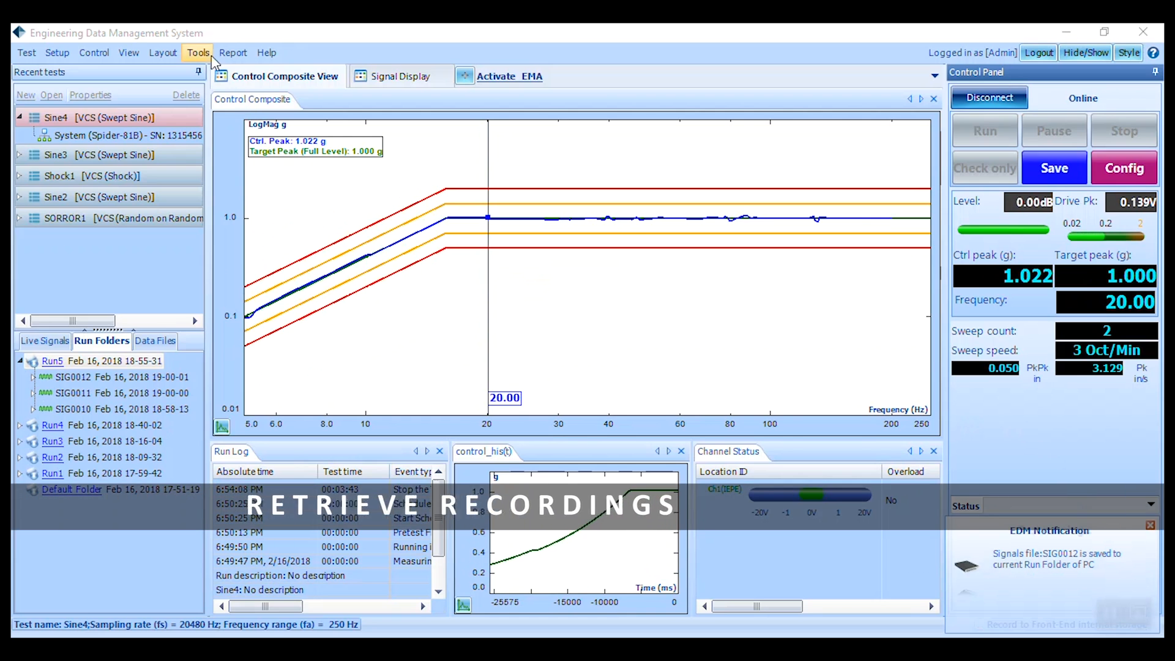
Download recording REC0009 from Spider internal storage via Tools until it reaches 100%.
click(197, 53)
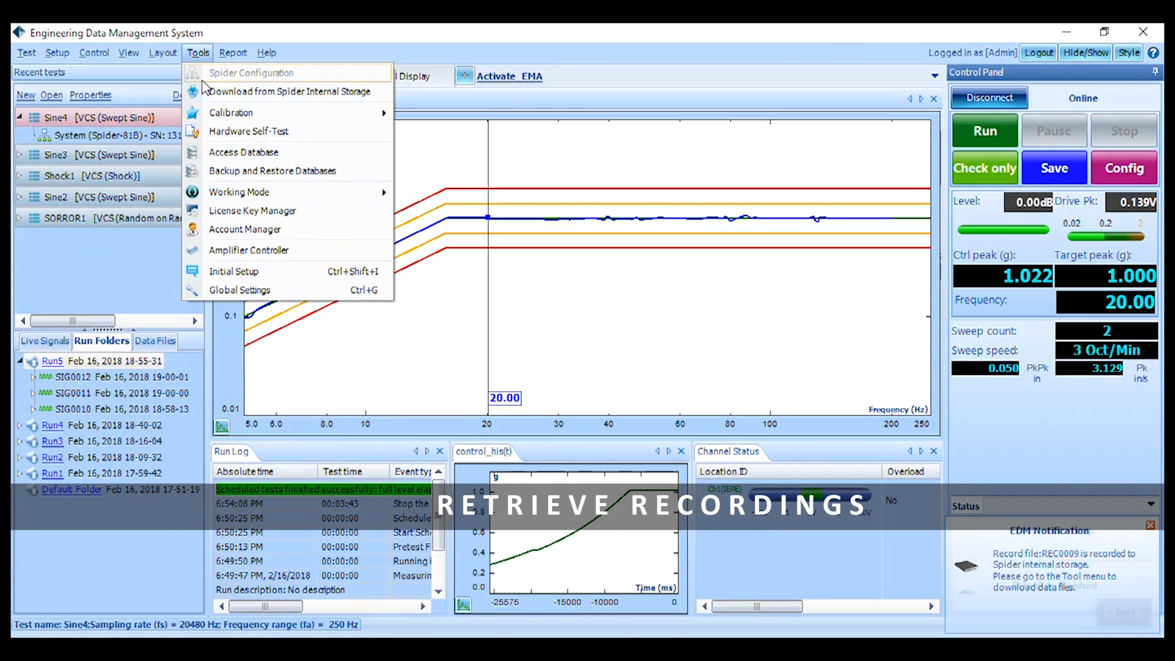
click(289, 92)
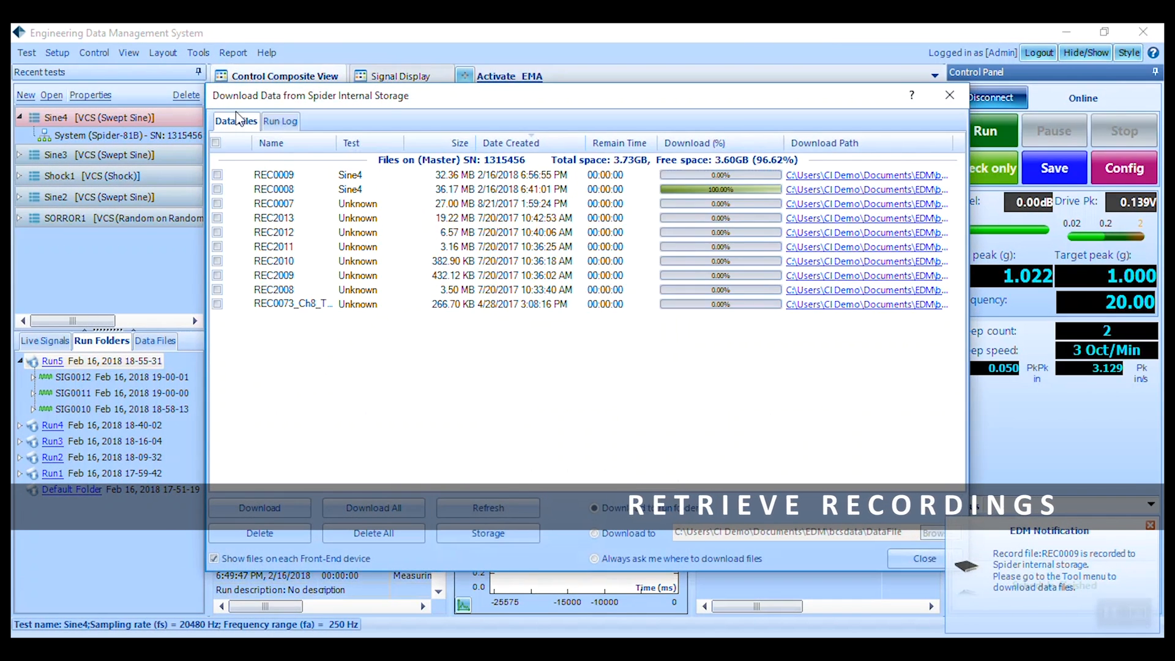
click(217, 175)
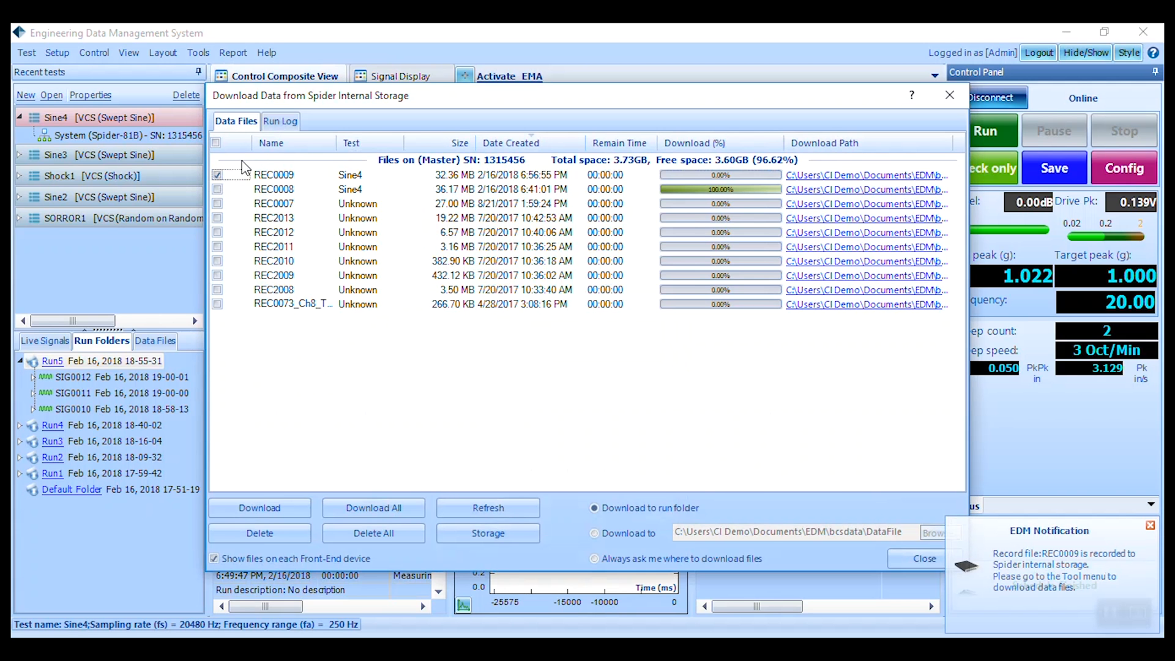
click(259, 507)
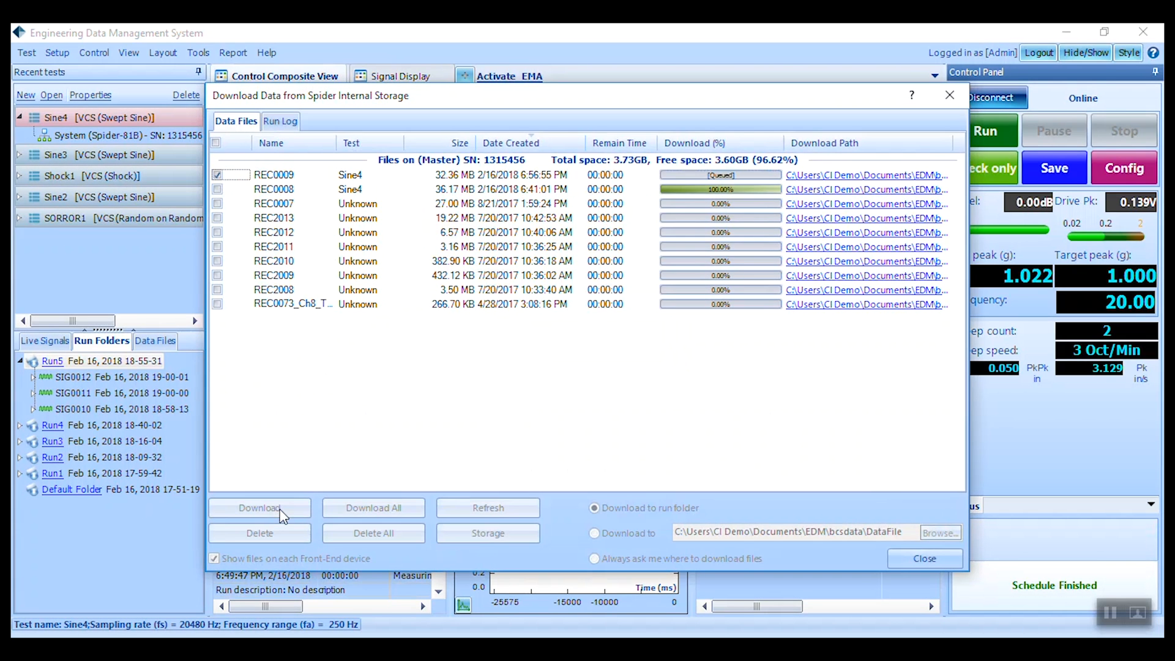
click(259, 506)
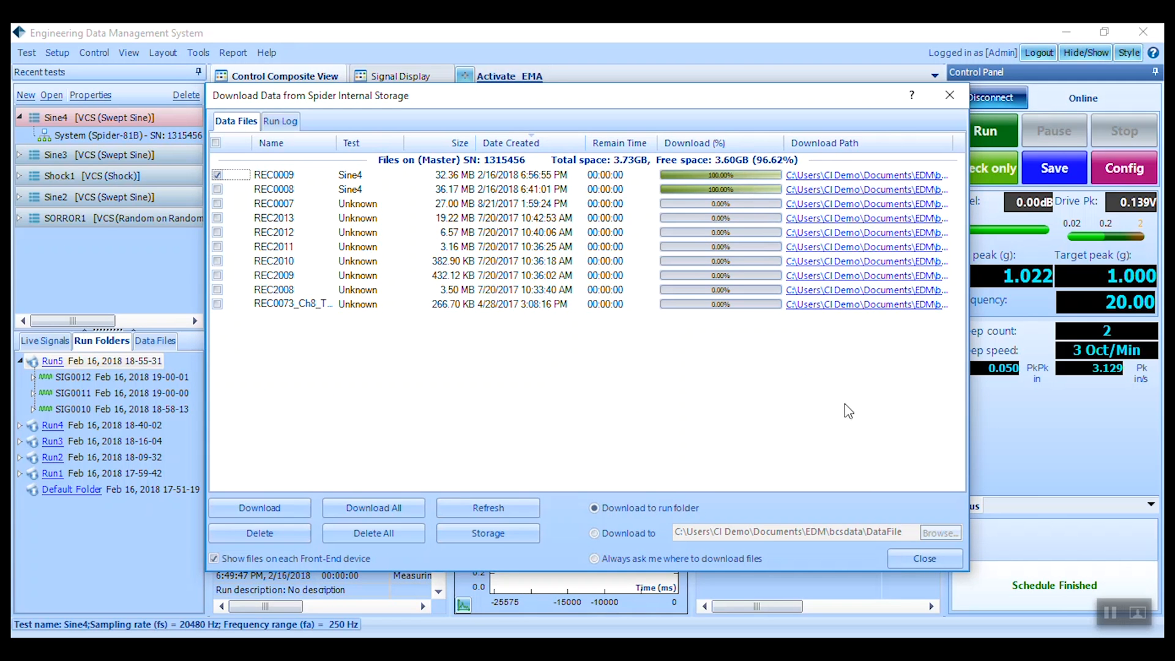
Display REC0009's Ch1 time signal from the Run5 folder and step to the next saved signal.
click(924, 558)
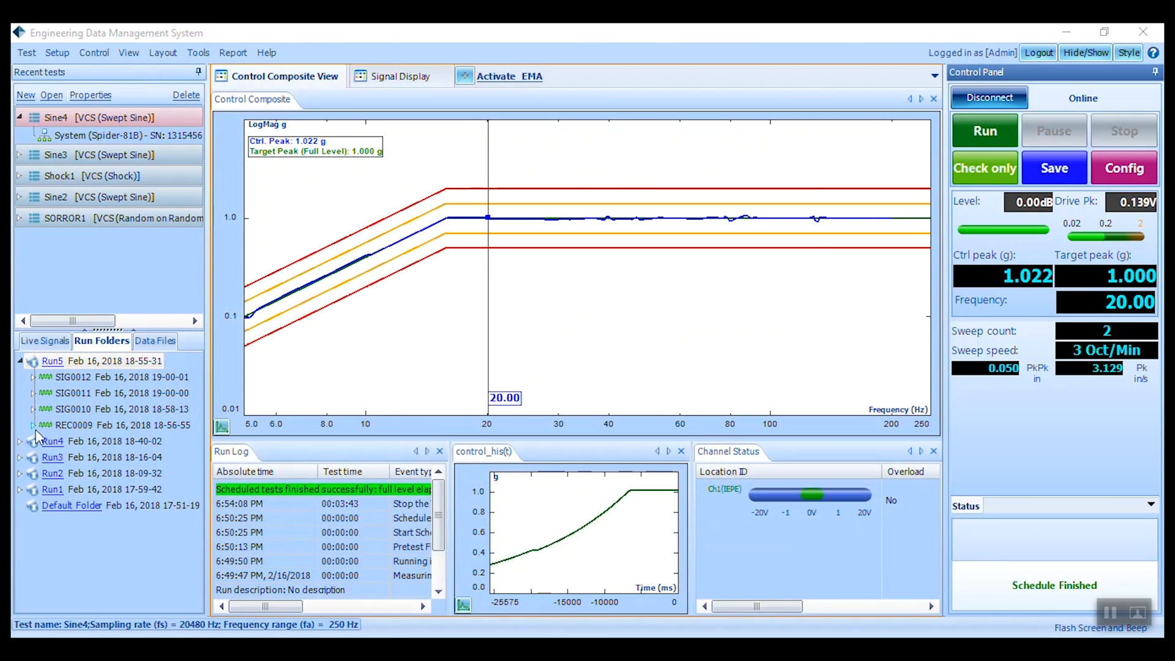
click(35, 424)
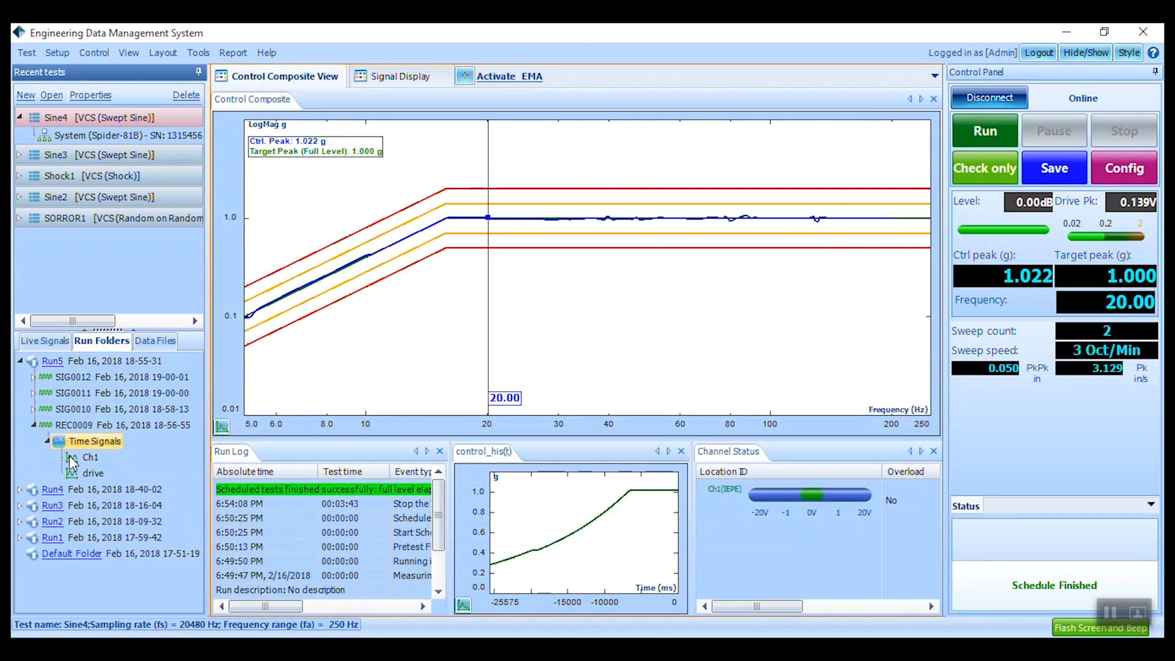
click(26, 53)
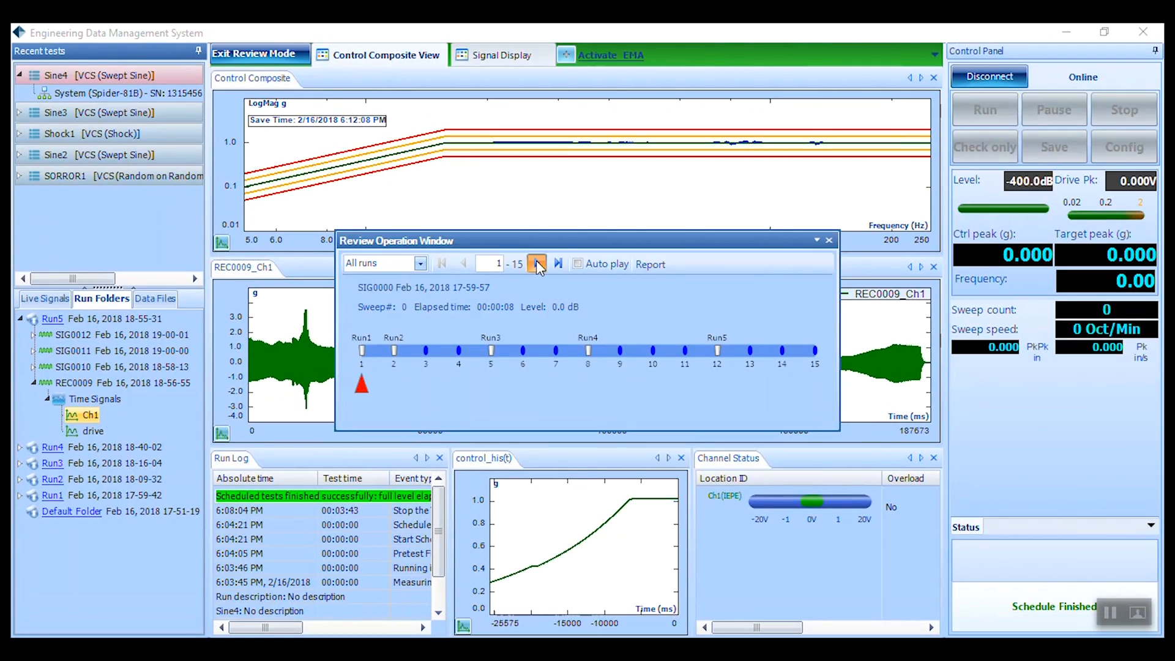
click(536, 263)
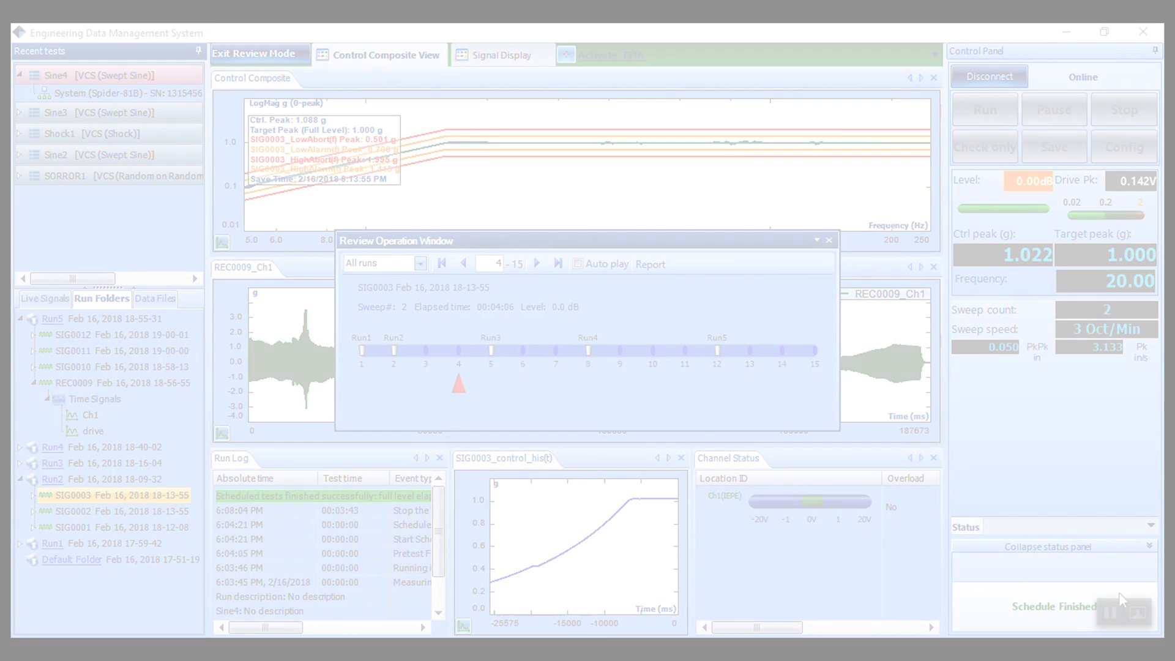